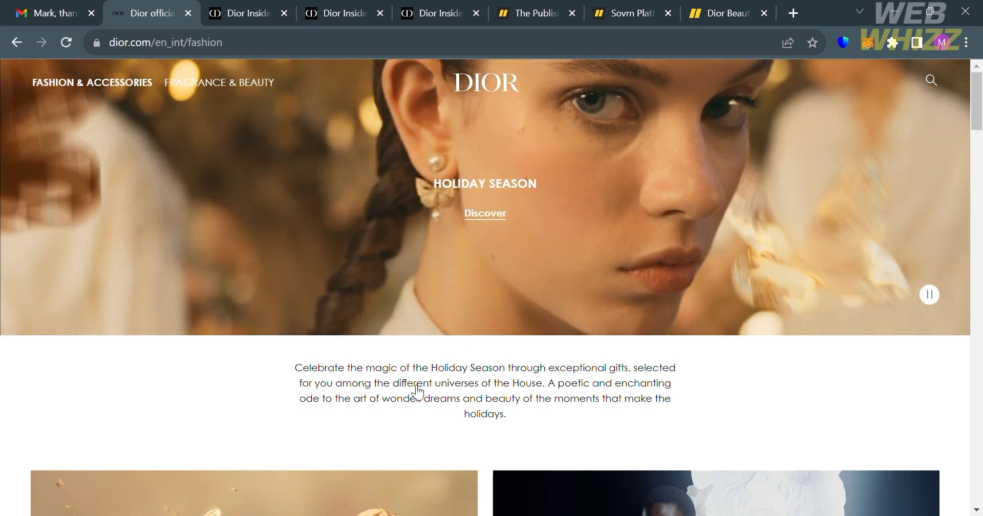
# Switch to the Dior Insider affiliates page and scroll down to its Sign up button and back.
pyautogui.scroll(-3)
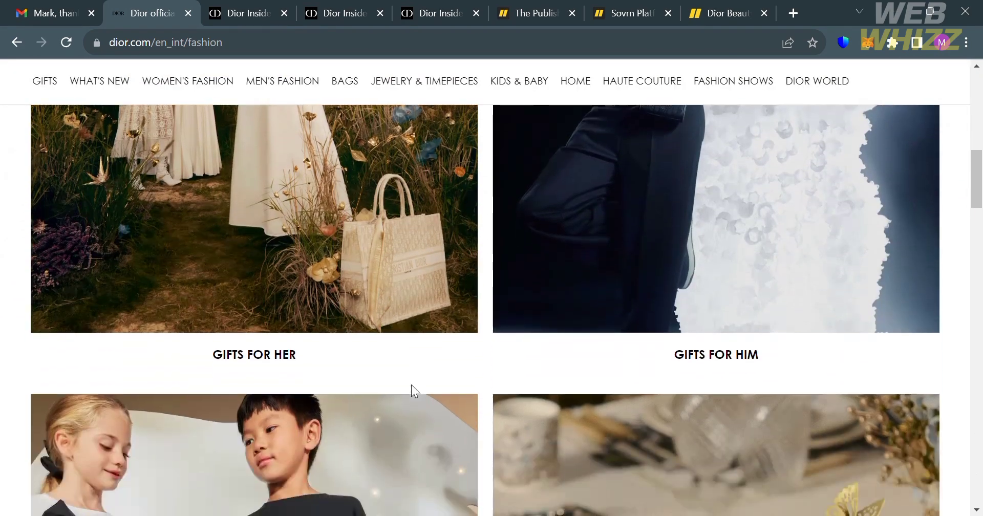
pyautogui.scroll(-3)
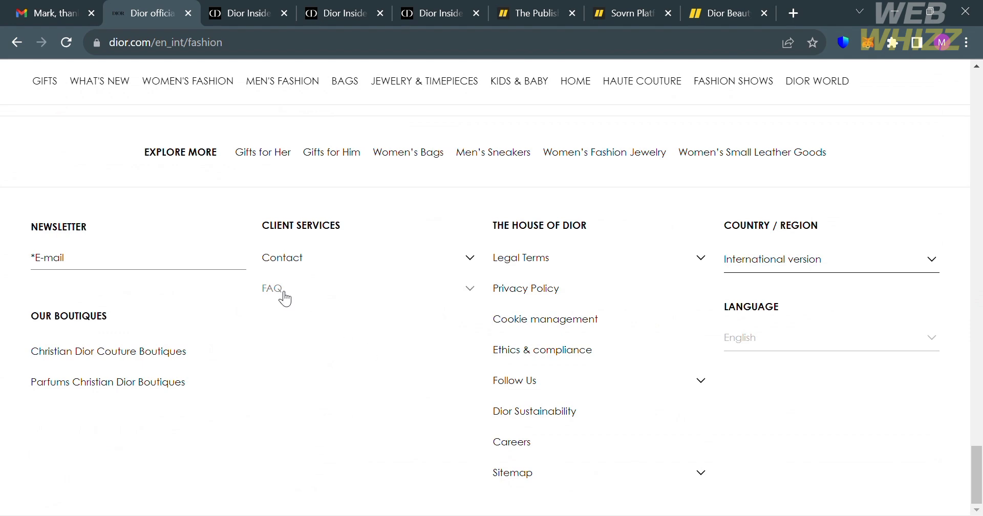
pyautogui.moveTo(413, 381)
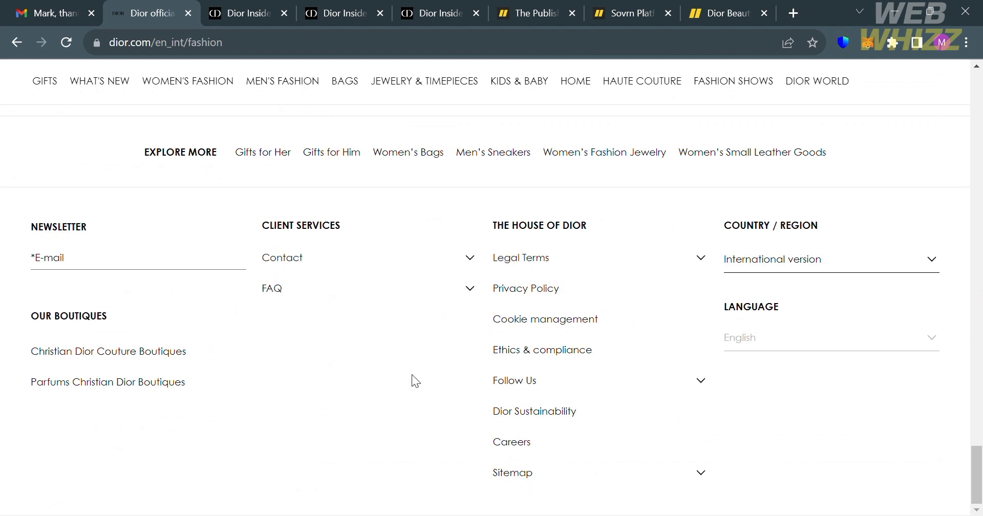
pyautogui.click(247, 13)
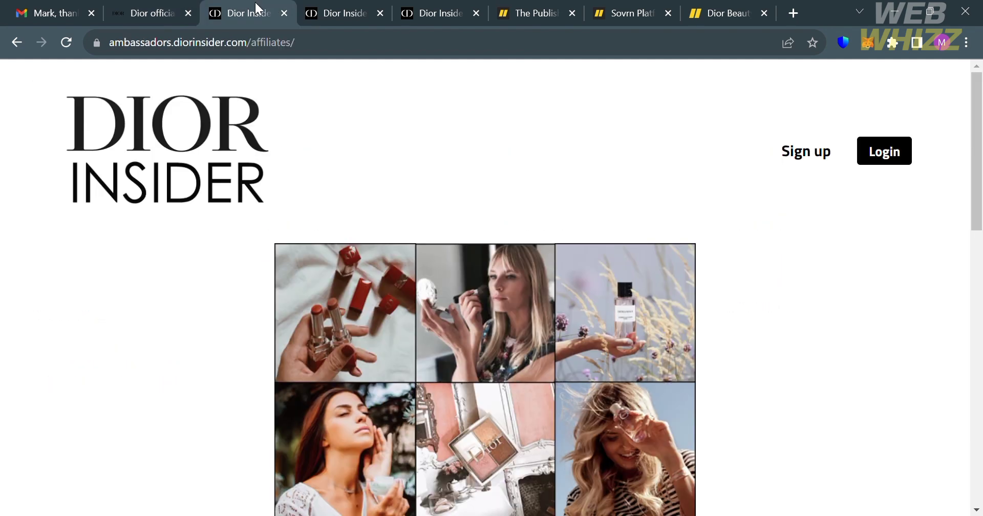
pyautogui.moveTo(313, 226)
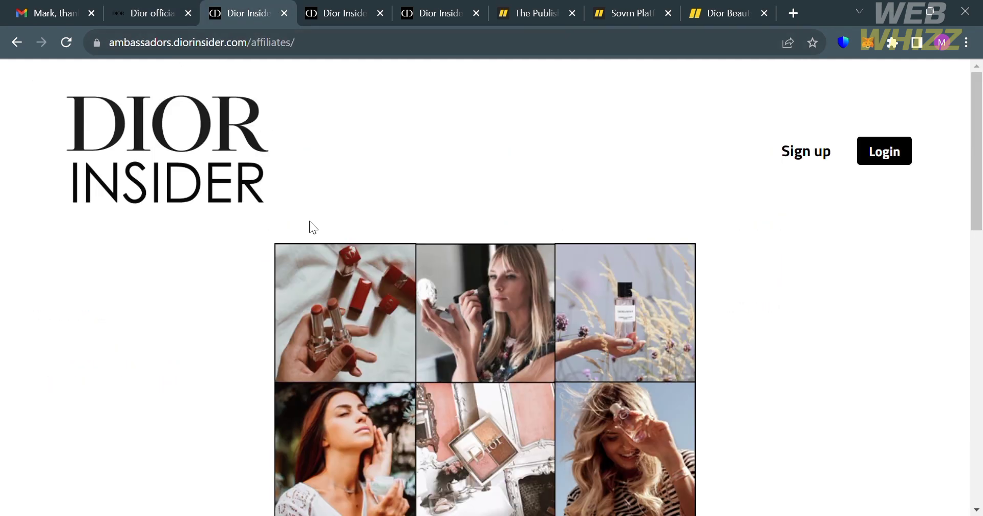
pyautogui.moveTo(315, 239)
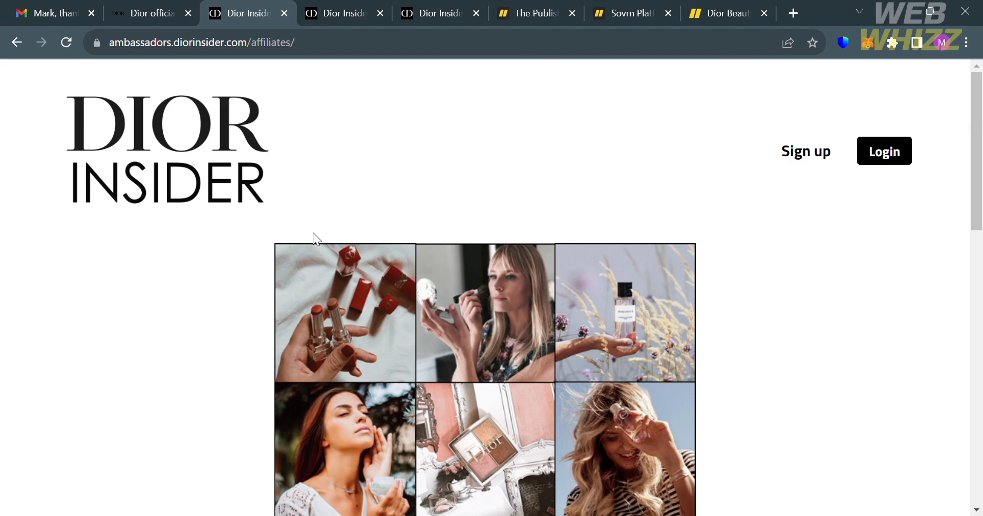
pyautogui.scroll(-3)
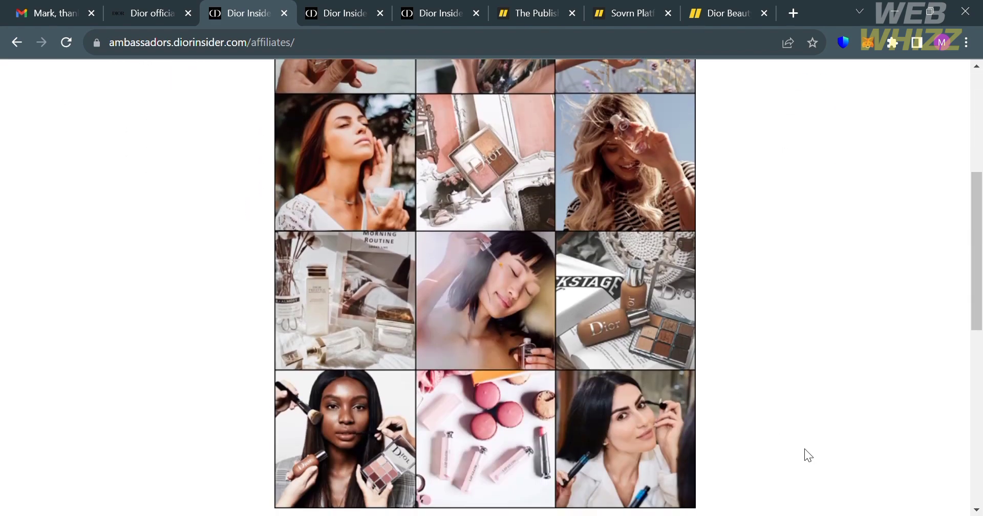
pyautogui.scroll(-3)
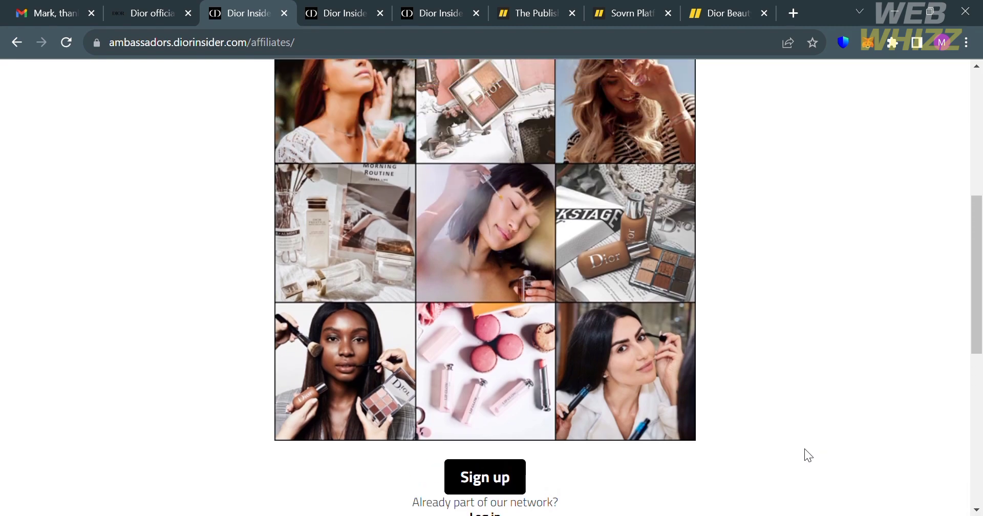
pyautogui.scroll(3)
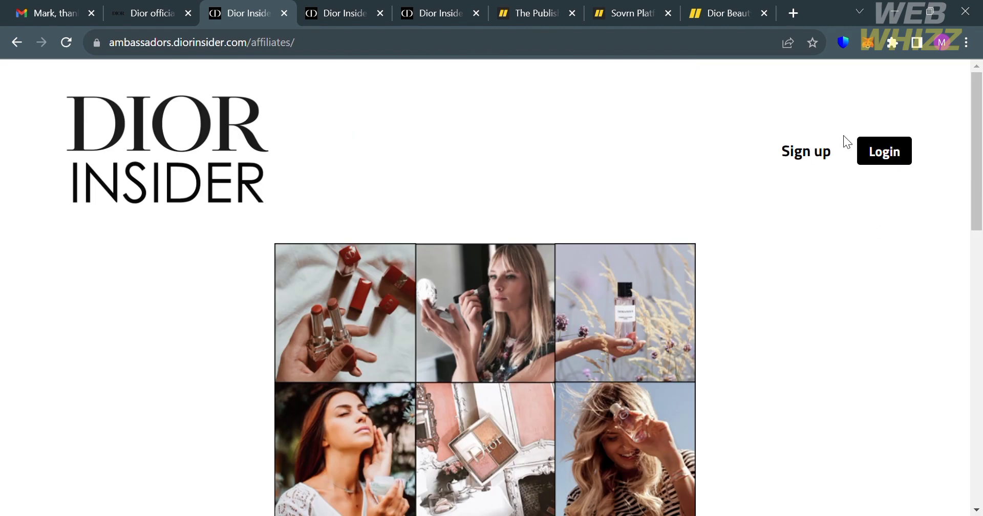
pyautogui.moveTo(805, 164)
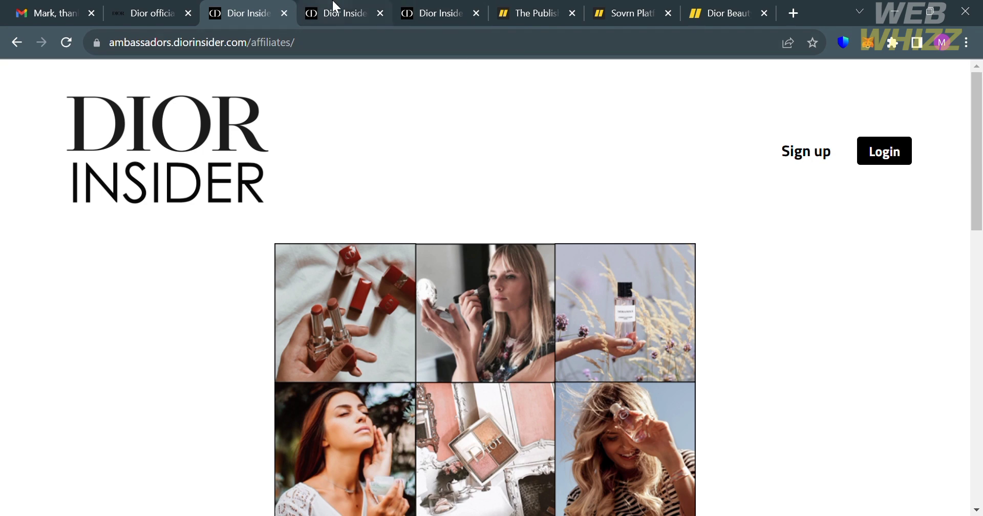
# Open the signup.php form and look through its Personal, Additional Information and Contact SMS/Email fields.
pyautogui.click(805, 151)
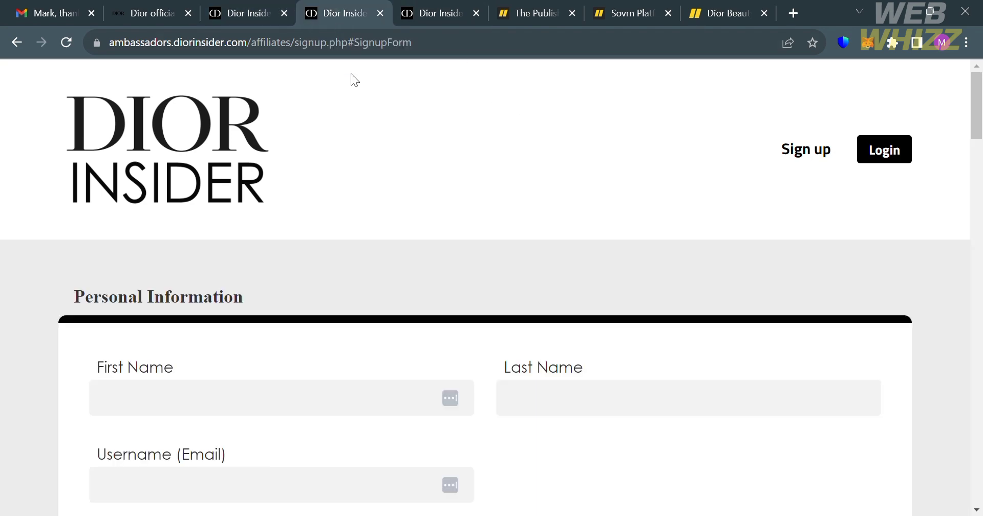
pyautogui.moveTo(395, 281)
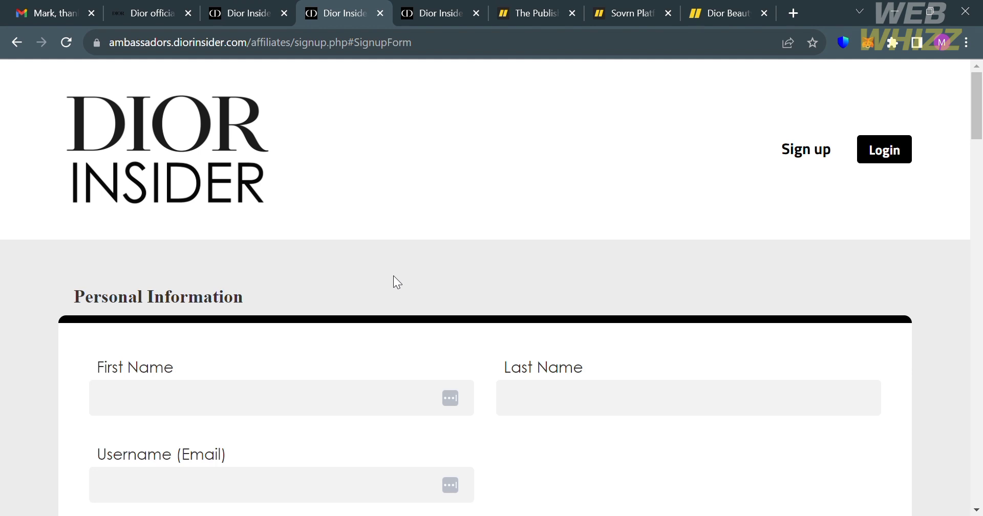
pyautogui.scroll(-3)
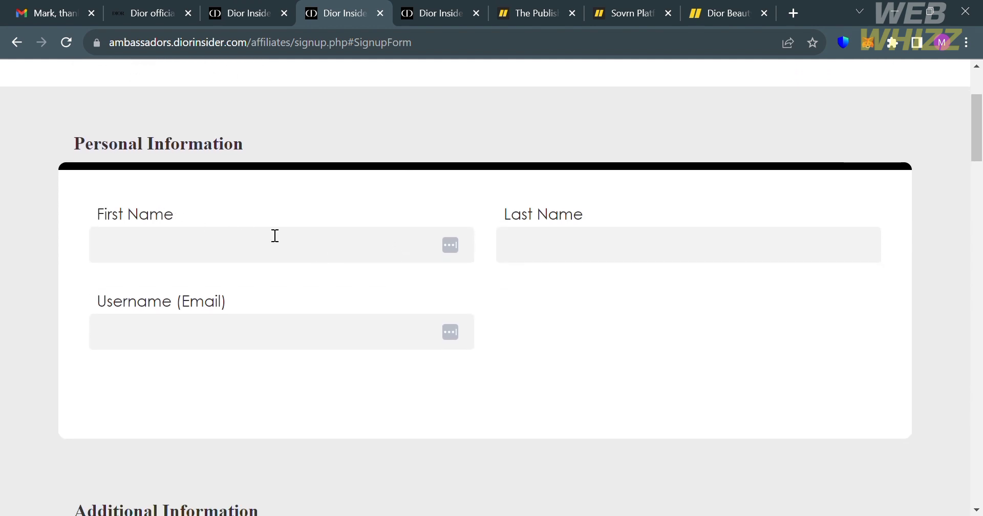
pyautogui.moveTo(211, 280)
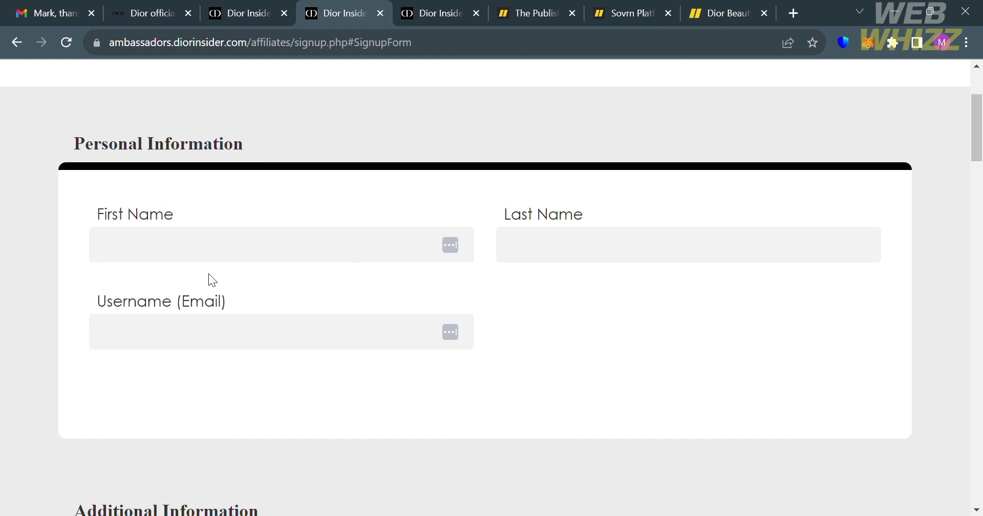
pyautogui.scroll(-3)
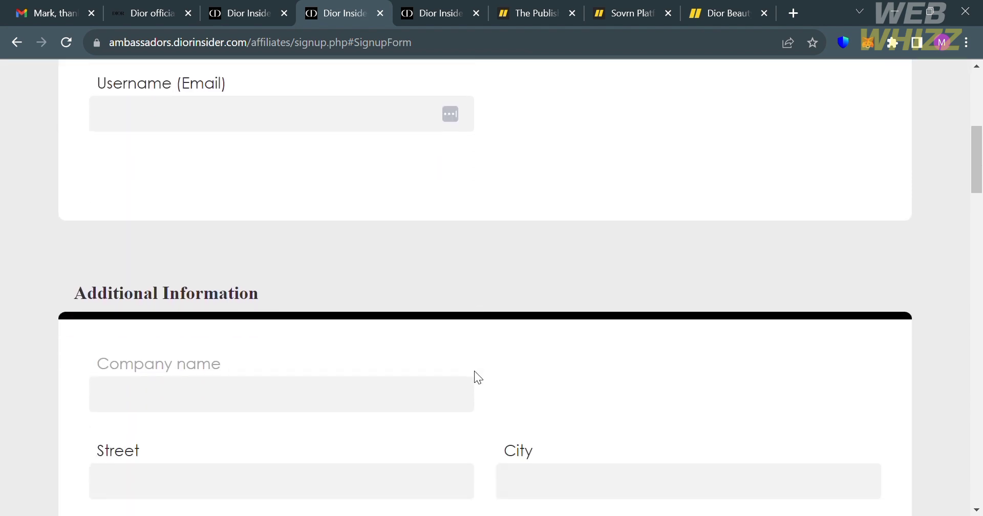
pyautogui.scroll(-3)
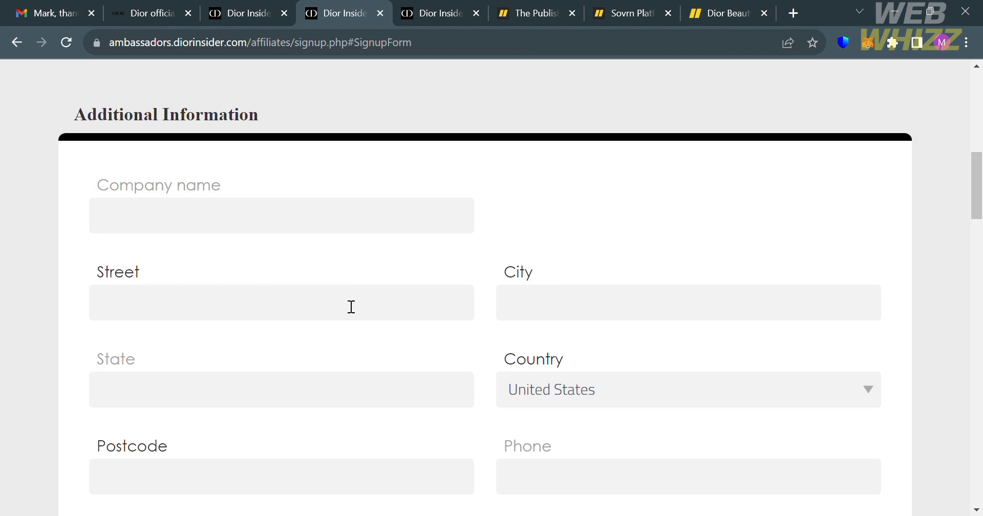
pyautogui.scroll(-3)
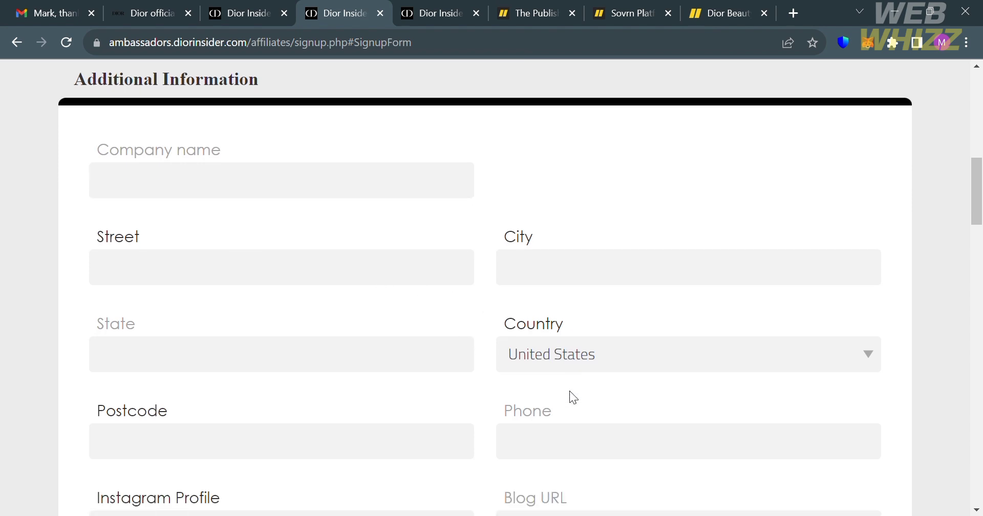
pyautogui.scroll(-3)
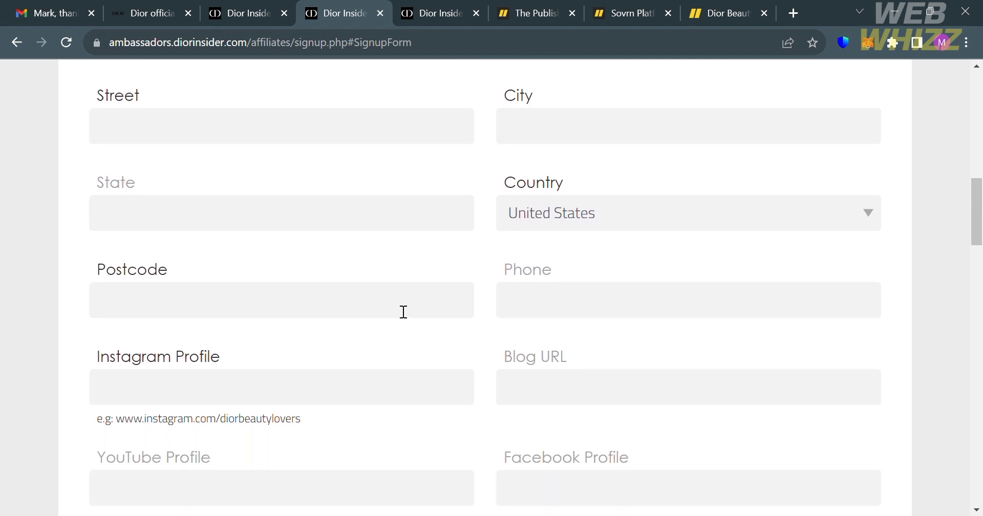
pyautogui.scroll(-3)
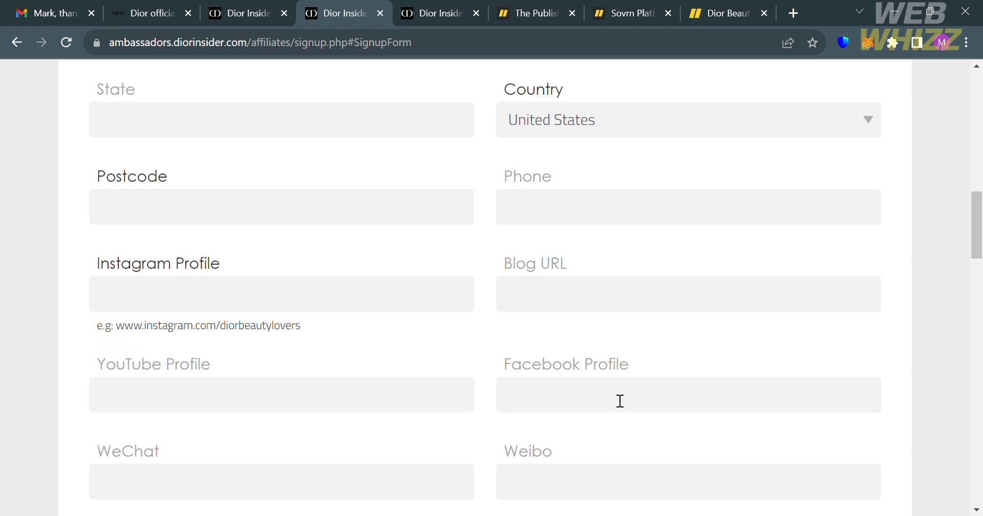
pyautogui.scroll(-3)
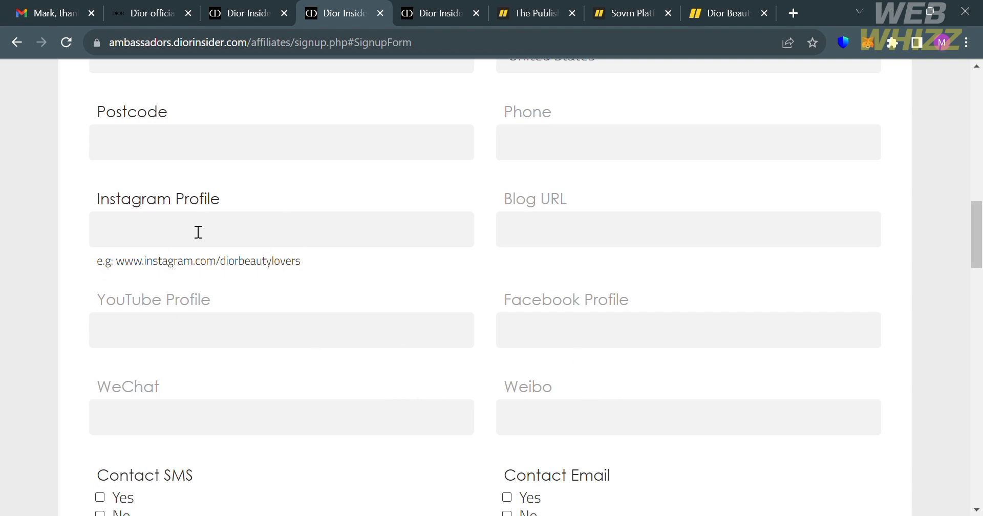
pyautogui.scroll(-3)
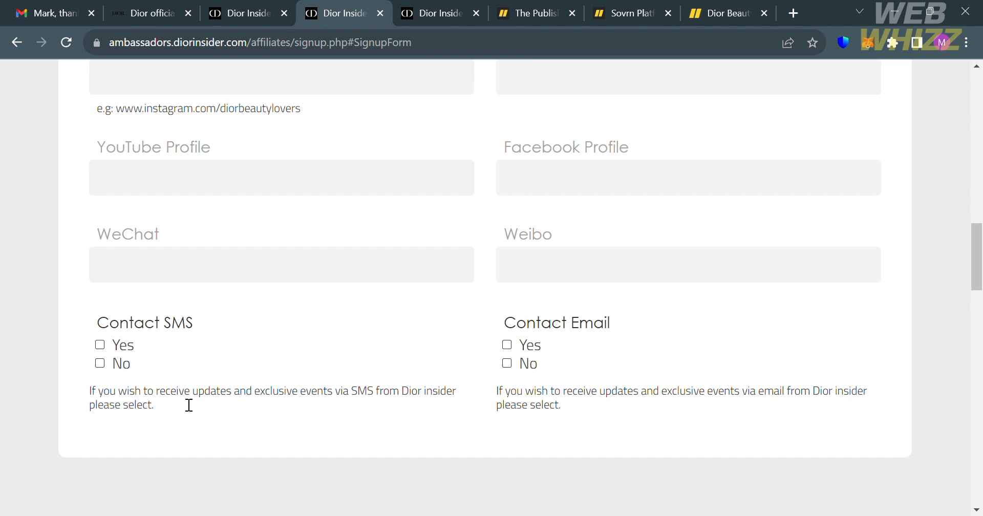
pyautogui.moveTo(631, 419)
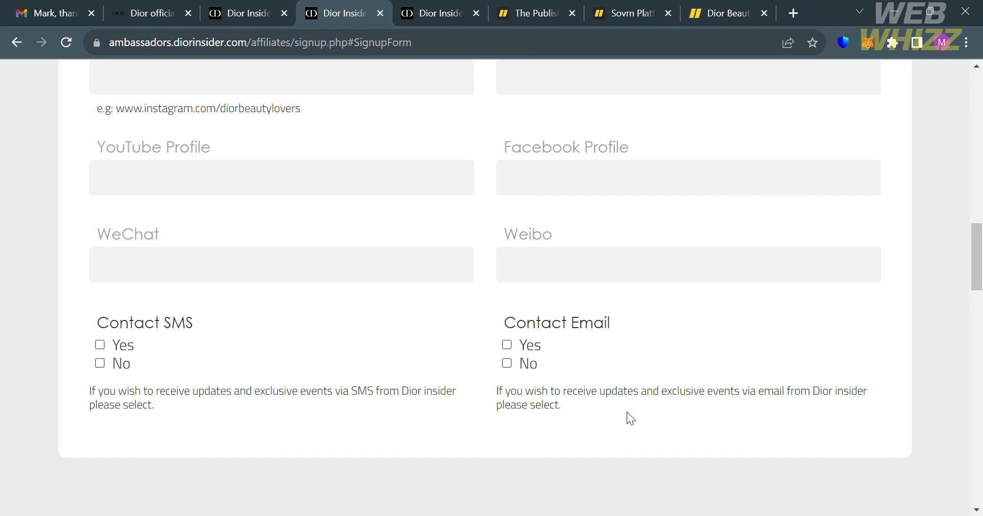
# Scroll past the payout bank fields and tick 'I agree to the terms & conditions'.
pyautogui.scroll(-3)
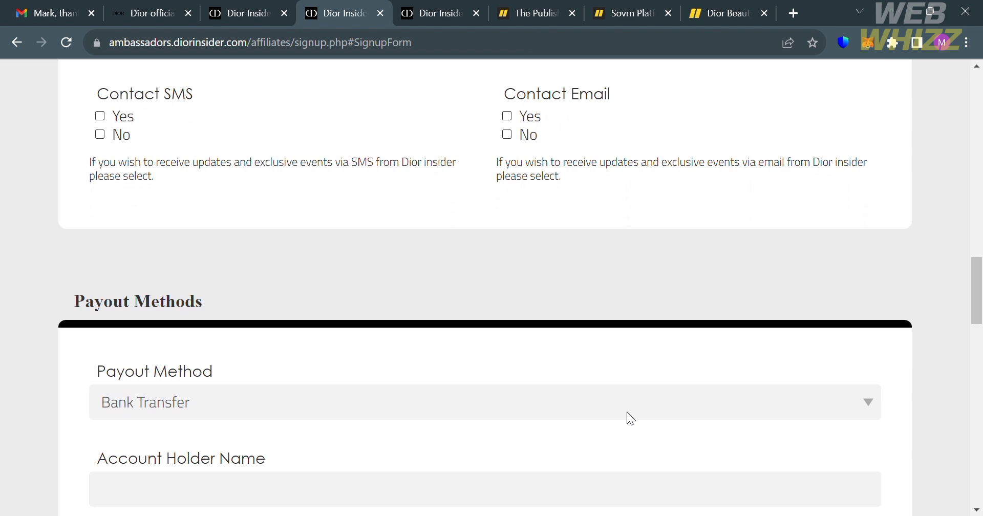
pyautogui.scroll(-3)
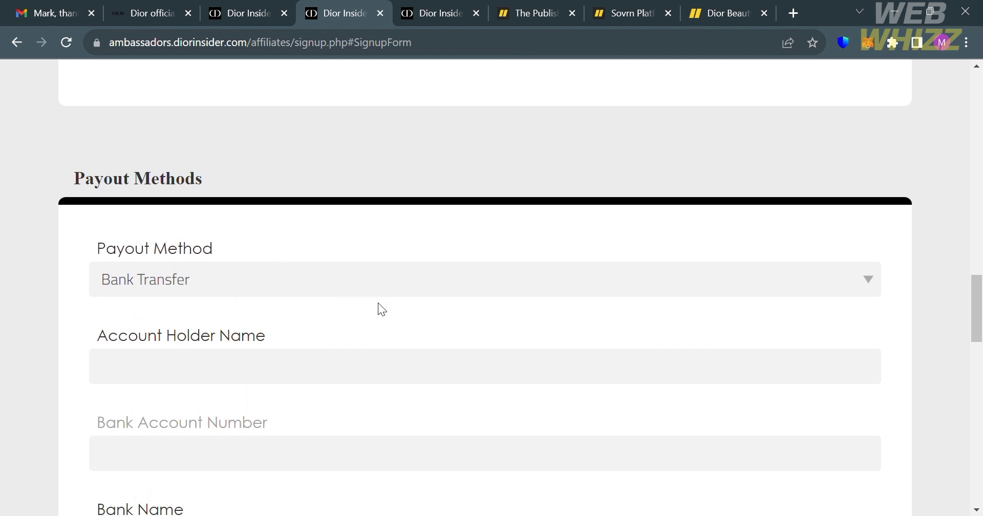
pyautogui.scroll(-3)
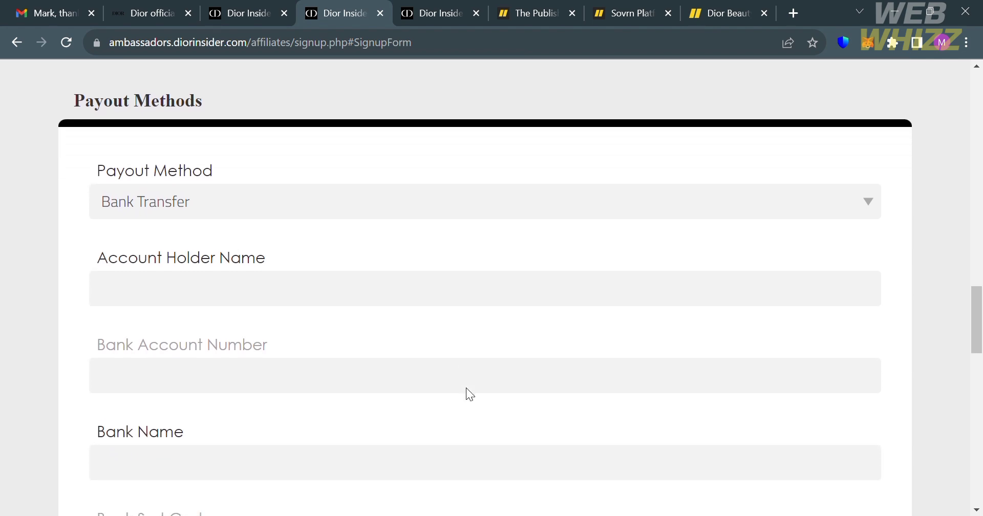
pyautogui.scroll(-3)
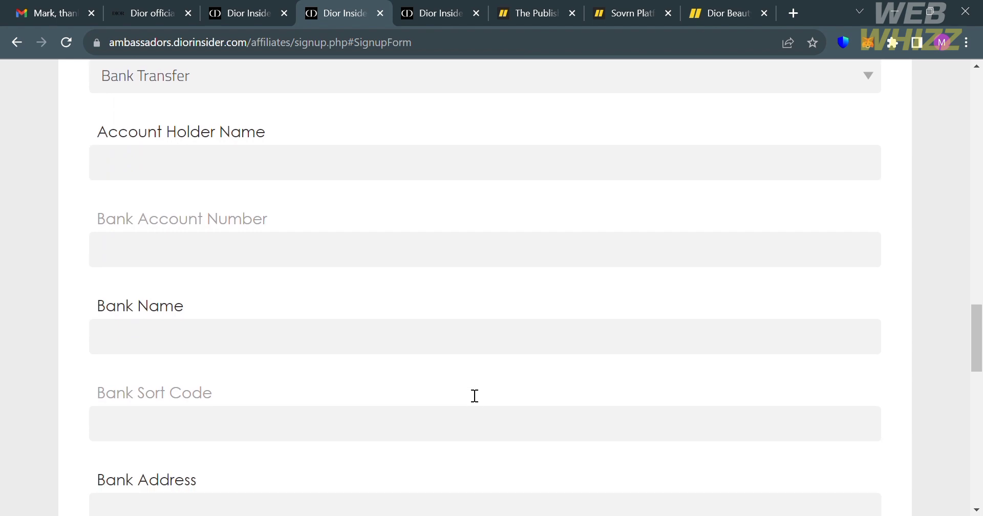
pyautogui.scroll(-3)
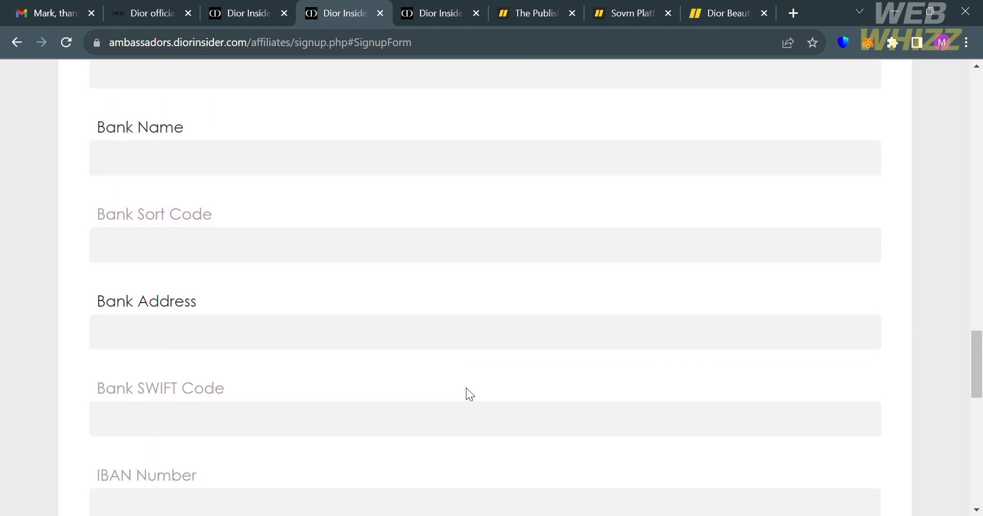
pyautogui.scroll(-3)
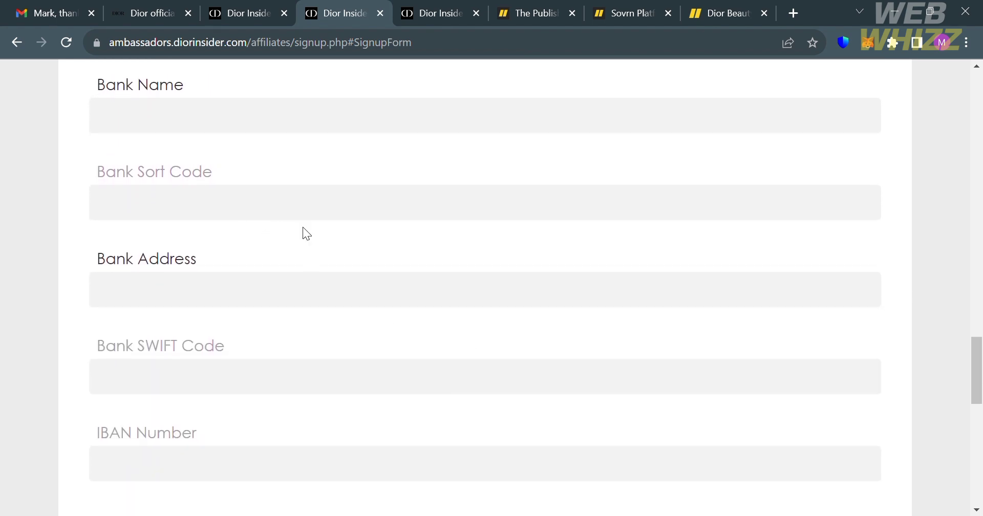
pyautogui.scroll(-3)
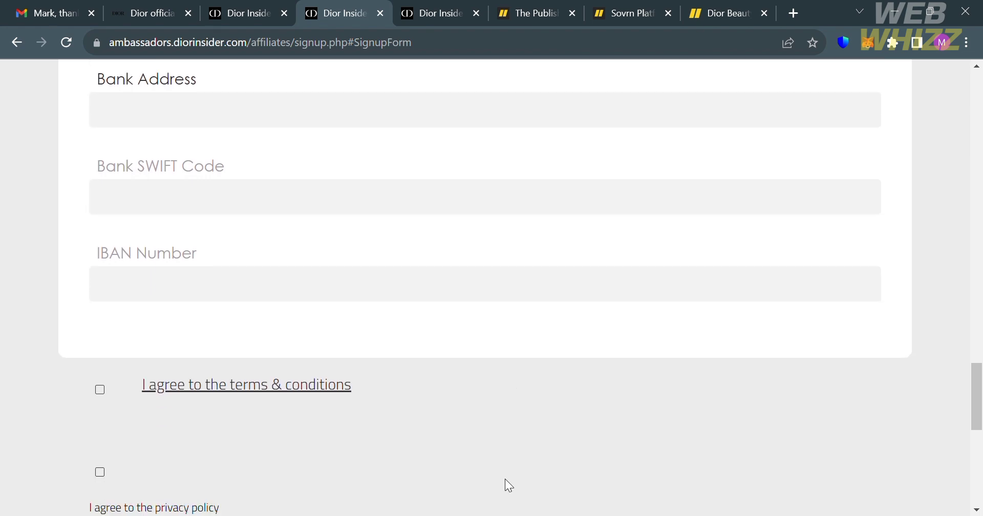
pyautogui.scroll(-3)
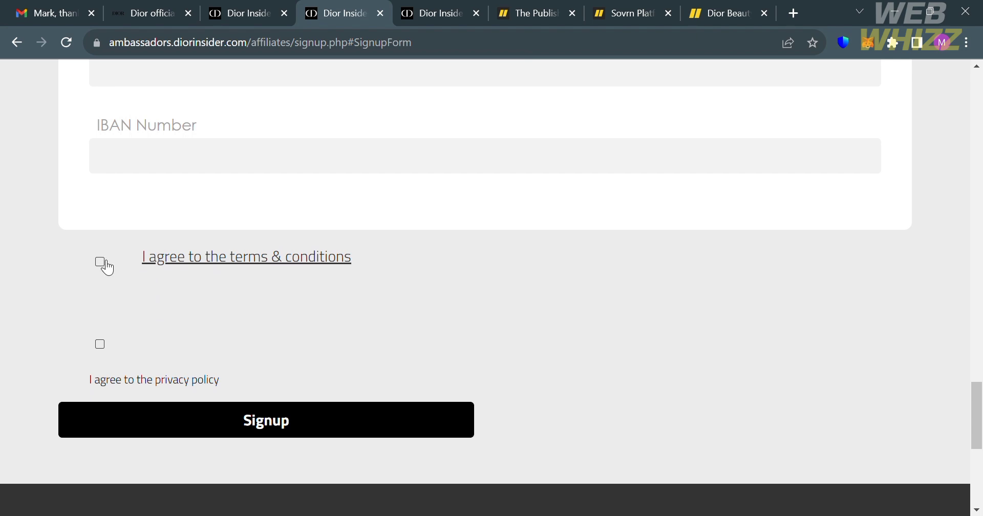
pyautogui.click(99, 261)
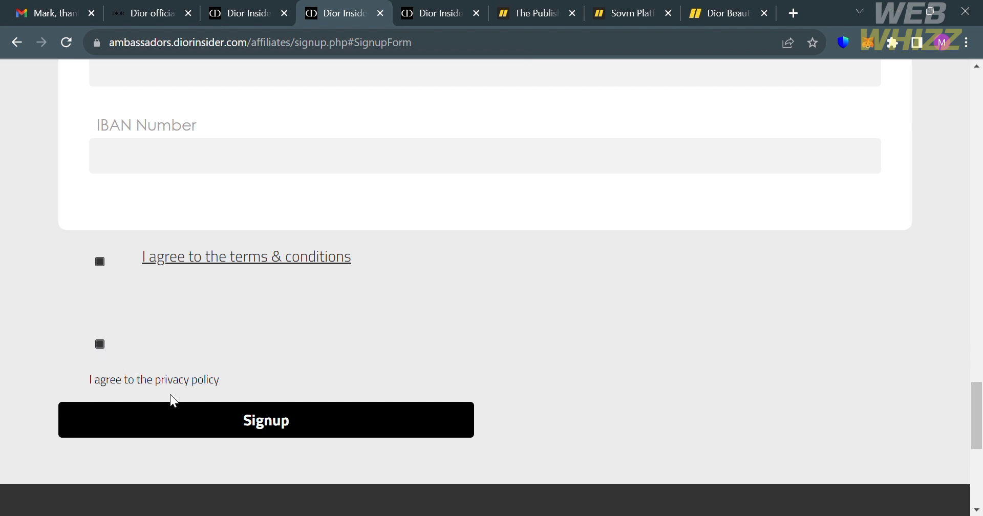
pyautogui.moveTo(234, 269)
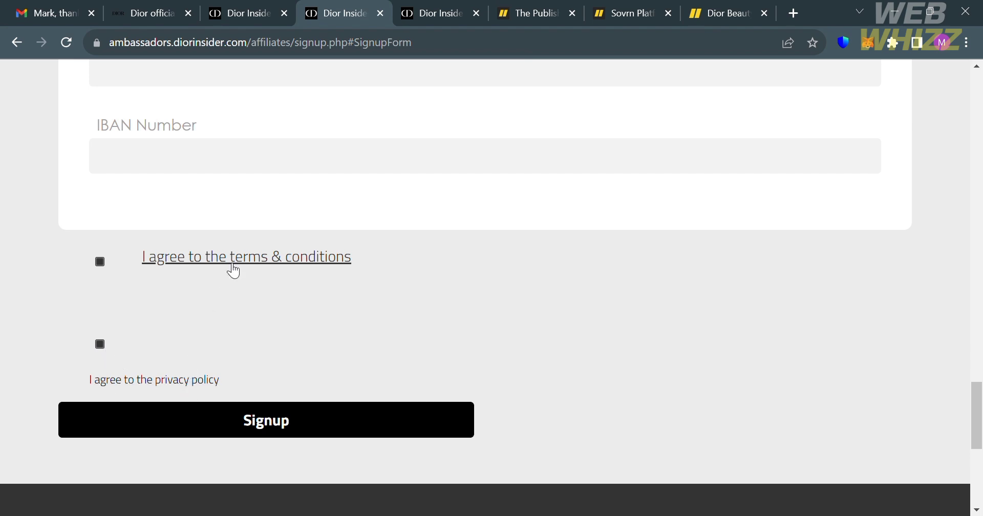
# Read the terms & conditions popup, close it, and submit the Signup registration.
pyautogui.click(246, 256)
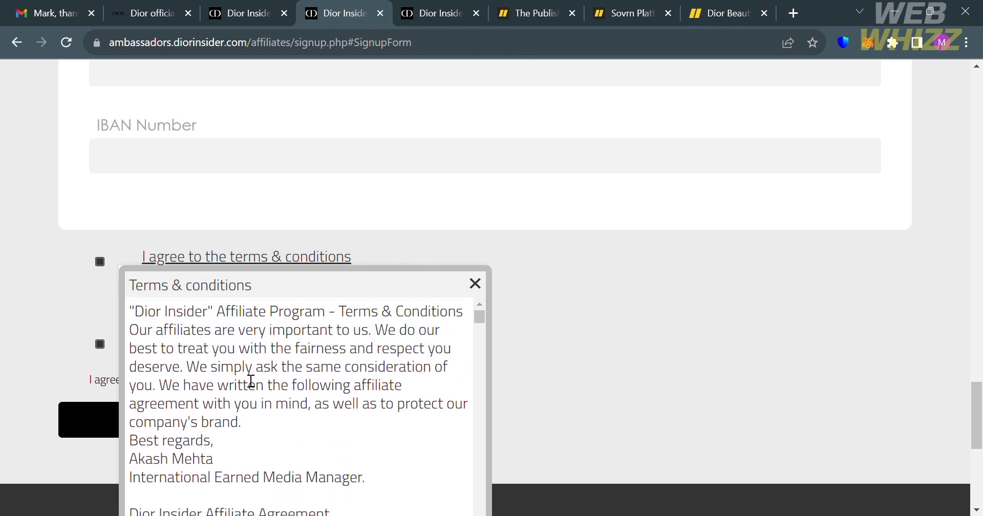
pyautogui.scroll(-3)
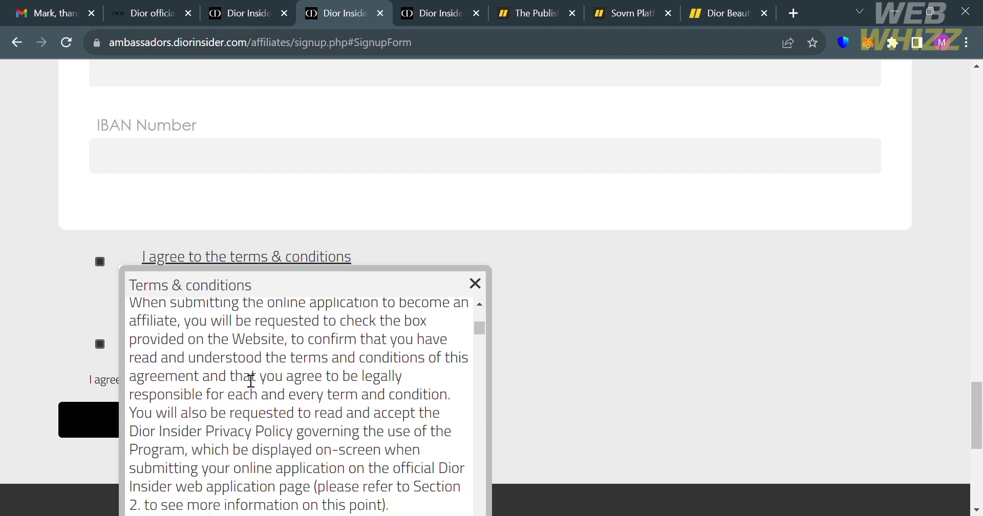
pyautogui.scroll(-3)
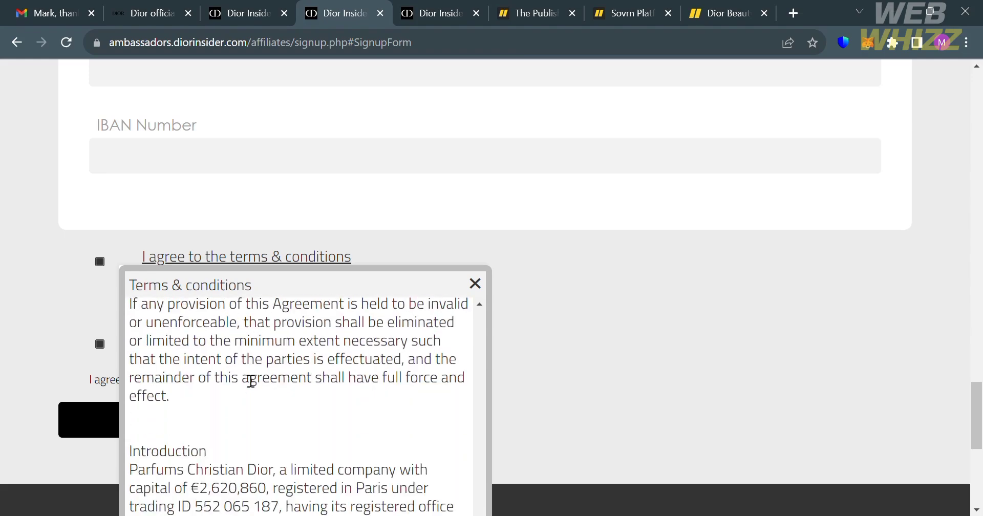
pyautogui.click(474, 283)
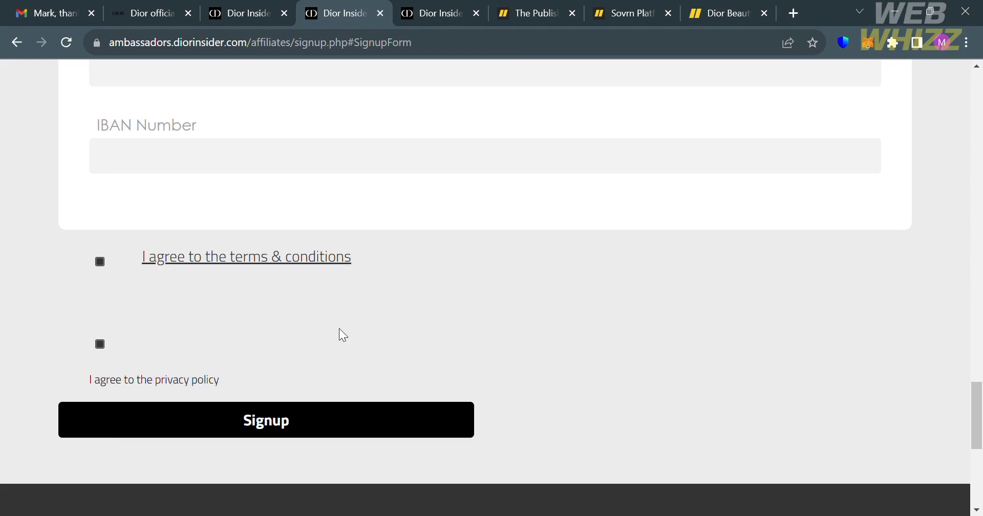
pyautogui.moveTo(461, 428)
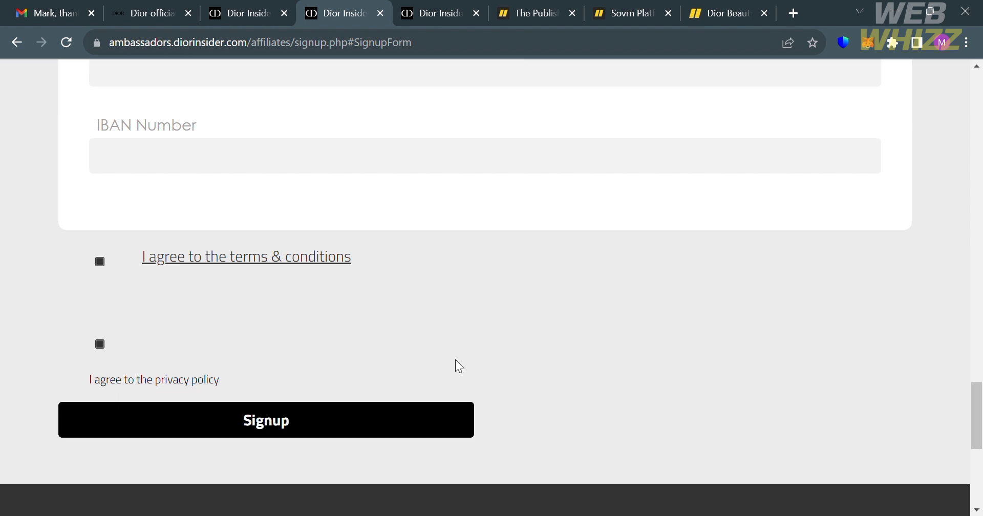
pyautogui.click(265, 419)
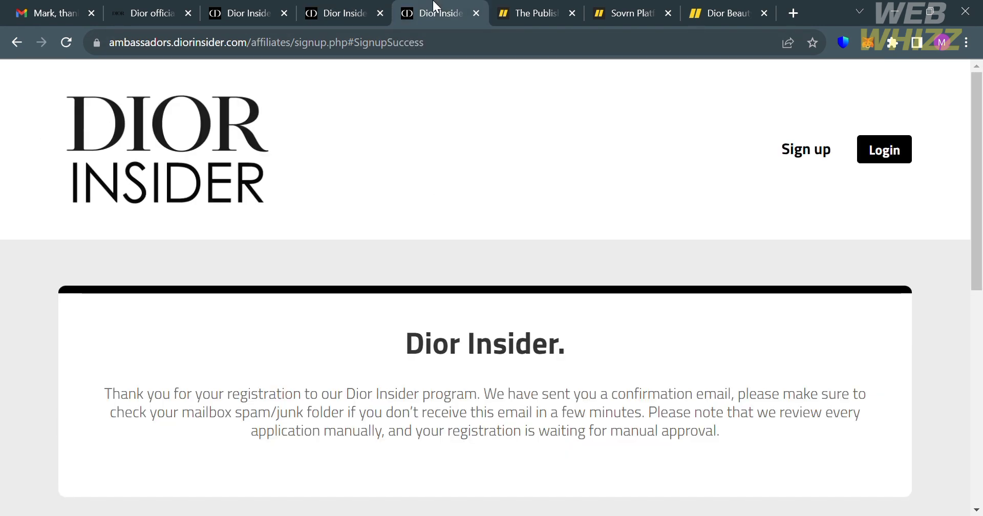
# Scroll the Dior Insider success page, then view the registration email in Gmail.
pyautogui.scroll(-3)
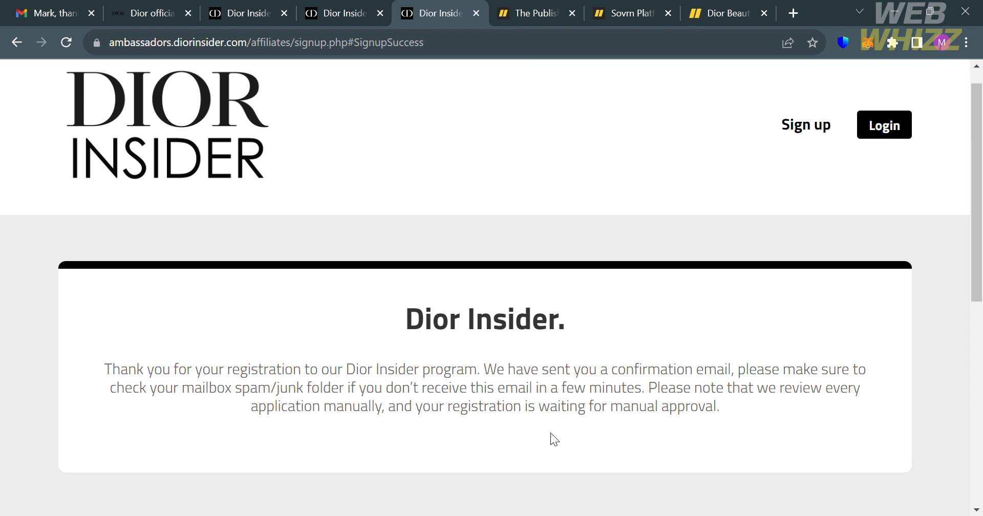
pyautogui.moveTo(873, 399)
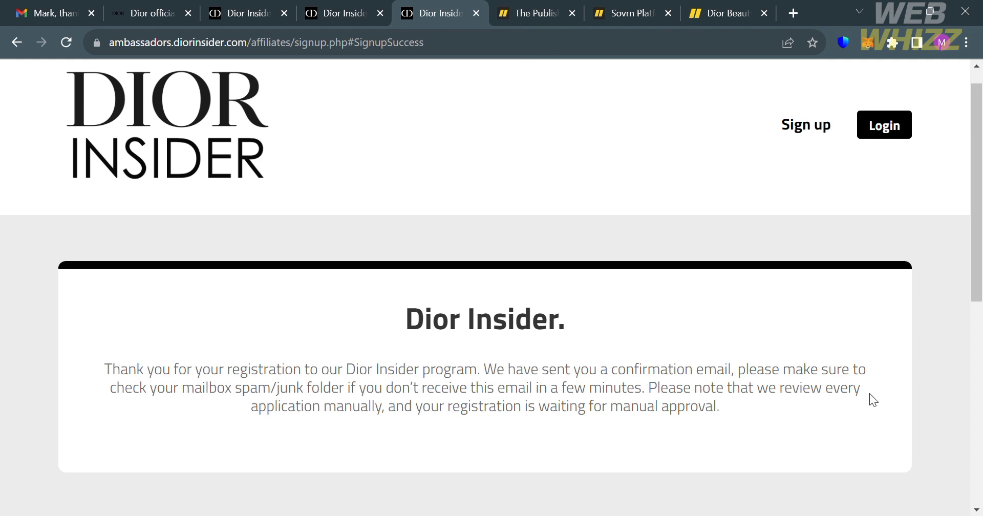
pyautogui.moveTo(595, 346)
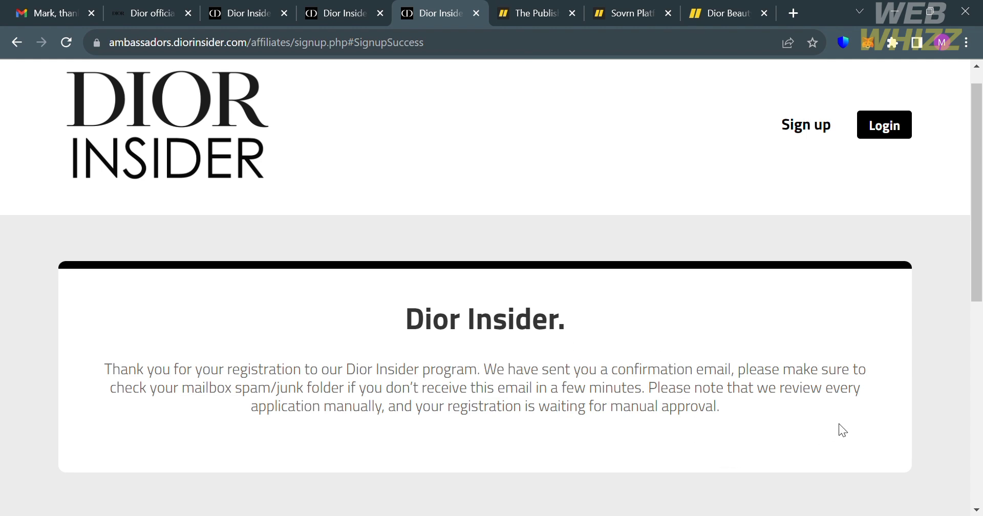
pyautogui.moveTo(760, 422)
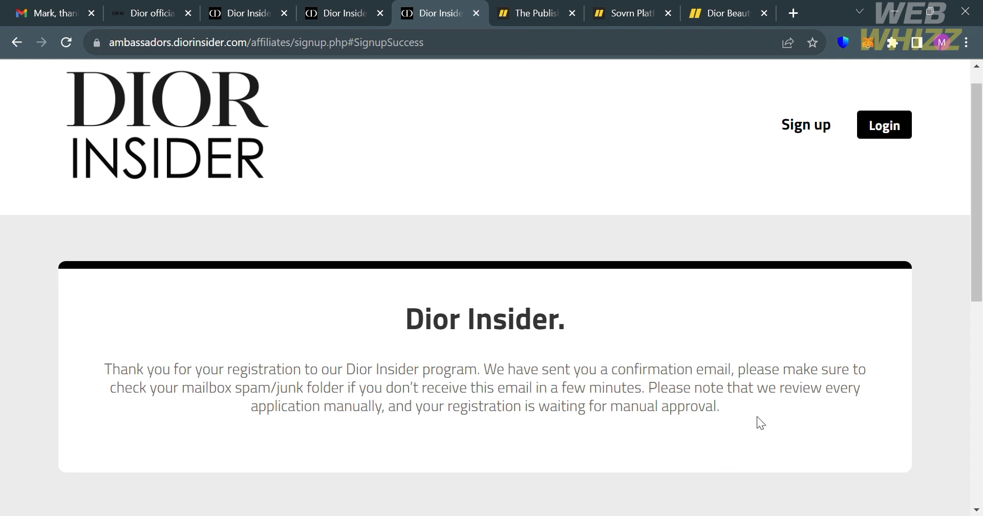
pyautogui.scroll(-3)
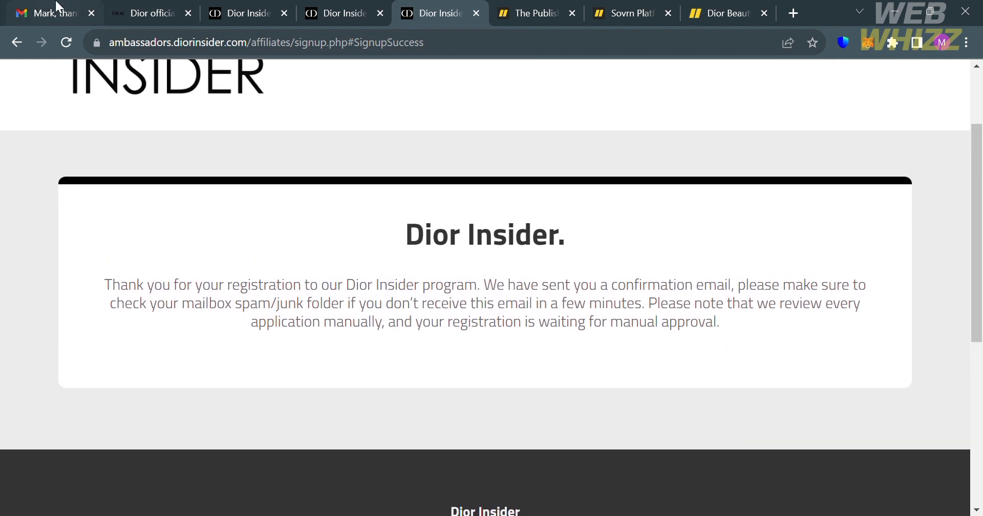
pyautogui.click(50, 13)
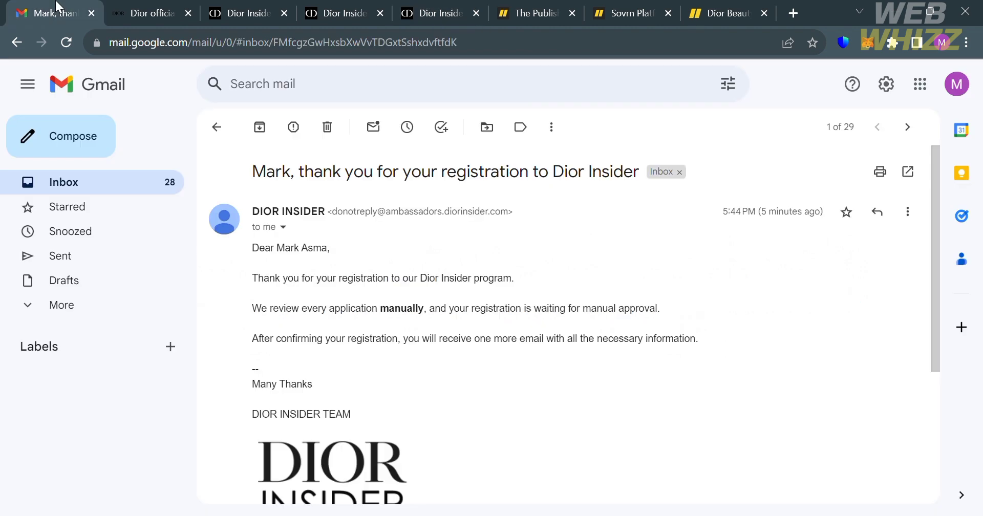
pyautogui.moveTo(470, 415)
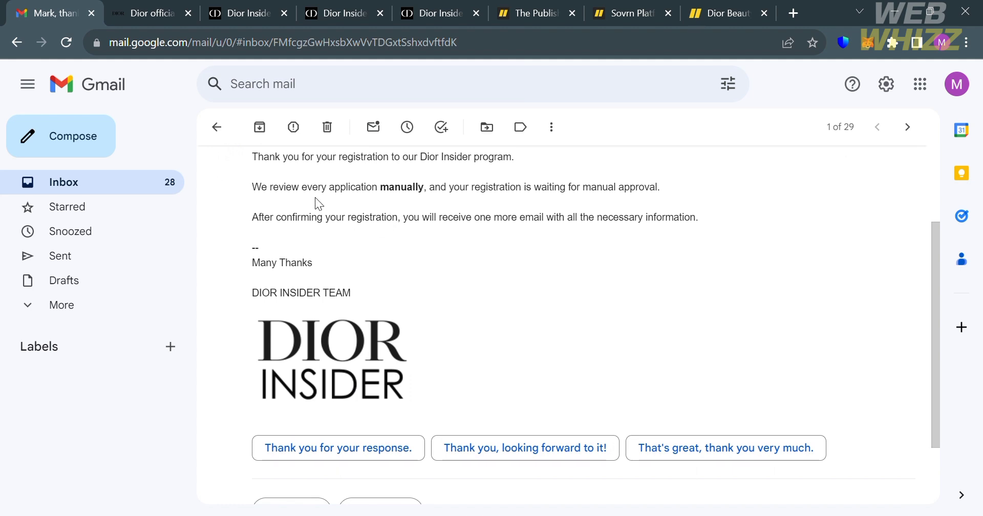
pyautogui.moveTo(584, 220)
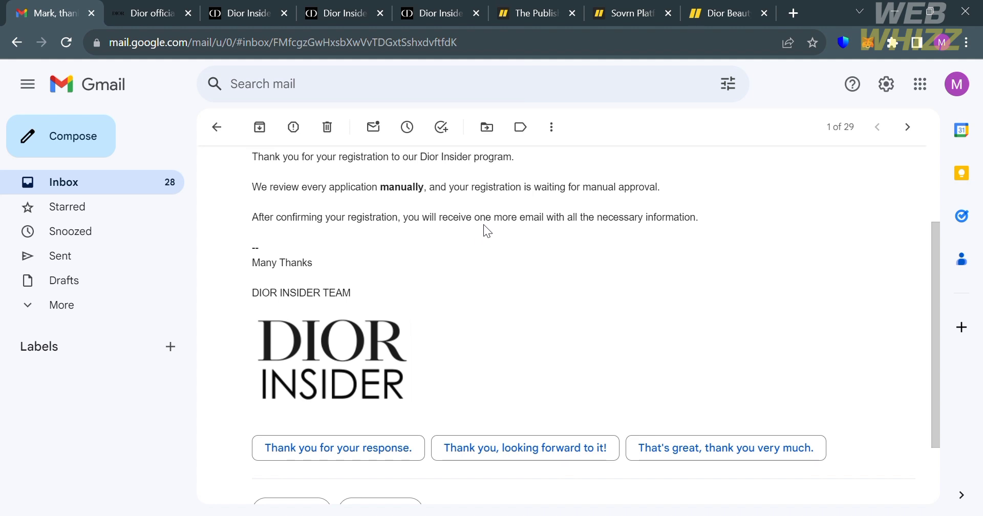
pyautogui.moveTo(690, 230)
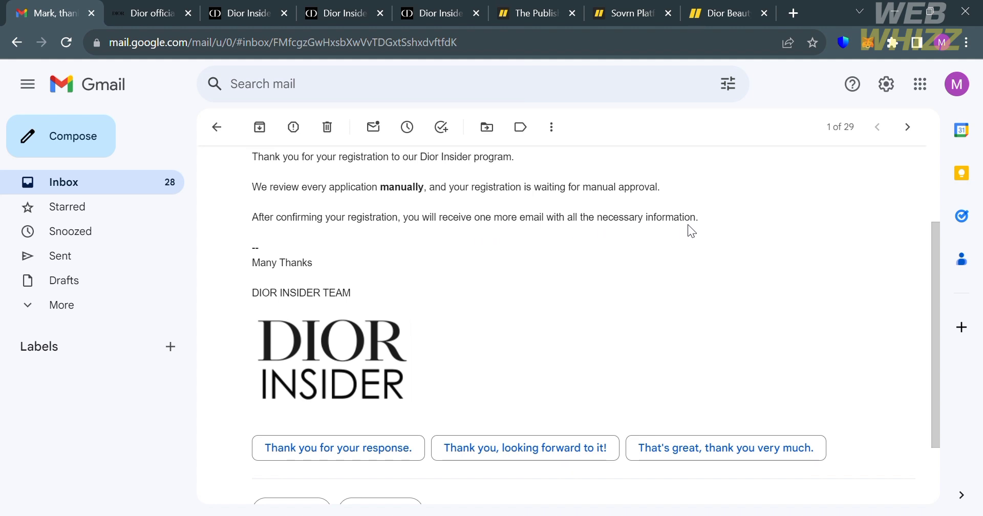
pyautogui.moveTo(513, 281)
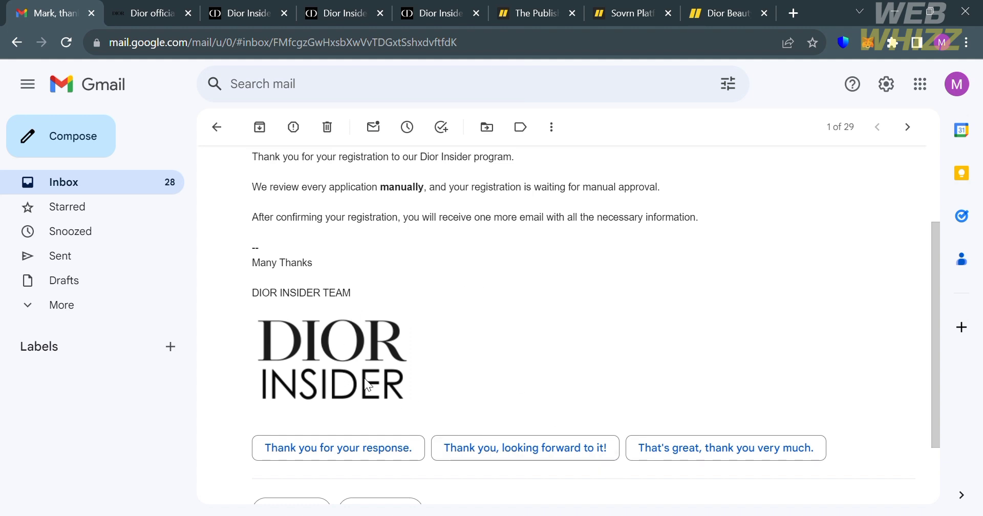
pyautogui.moveTo(521, 402)
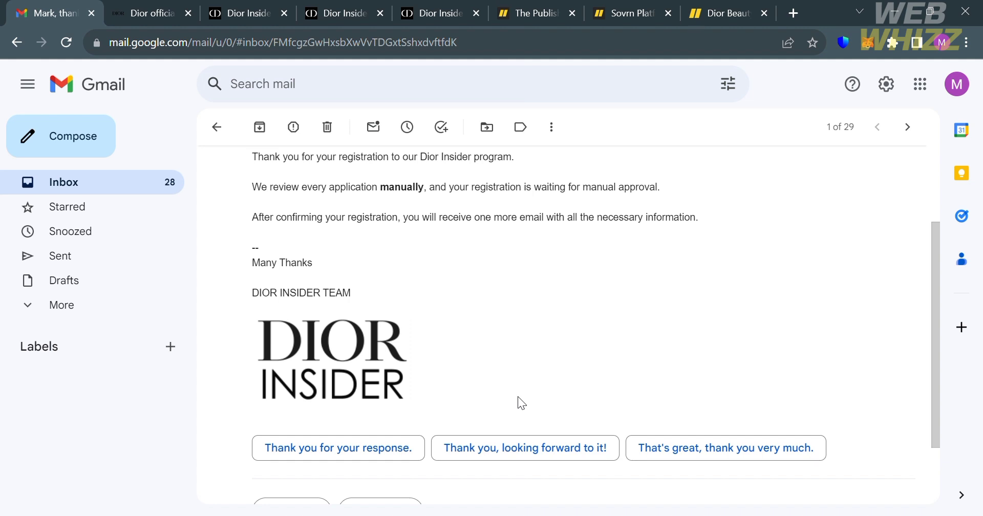
pyautogui.moveTo(386, 23)
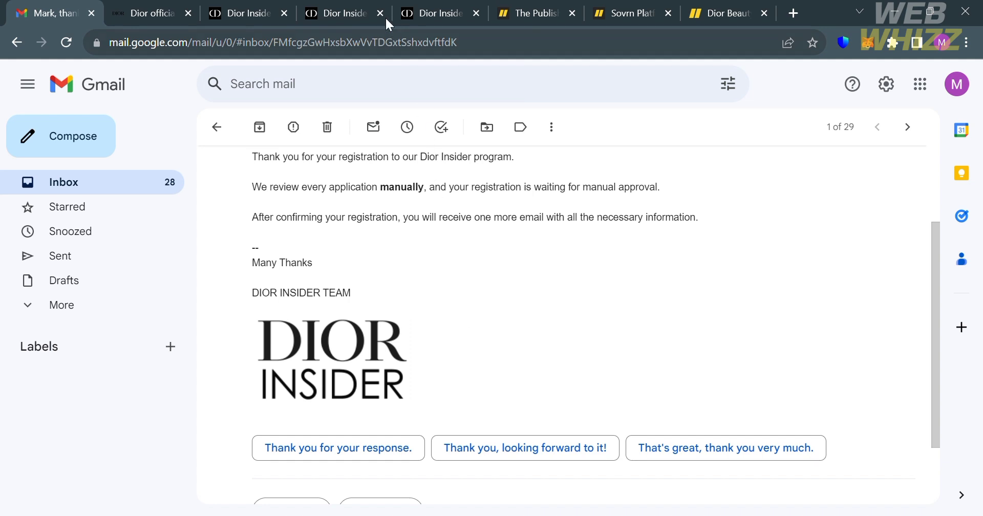
# Go back to the Dior Insider thank-you tab.
pyautogui.click(439, 13)
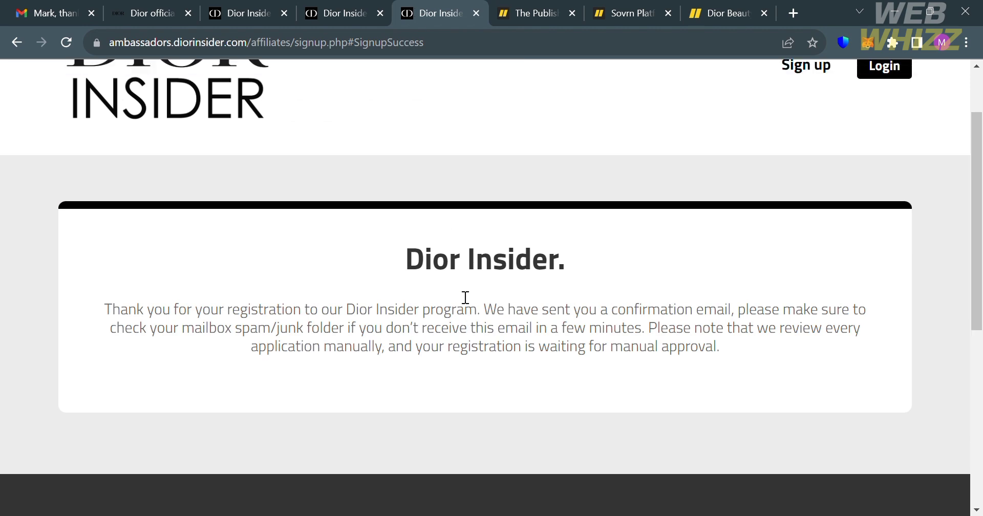
# Scroll the thank-you page to the top and switch to the Sovrn tab.
pyautogui.scroll(3)
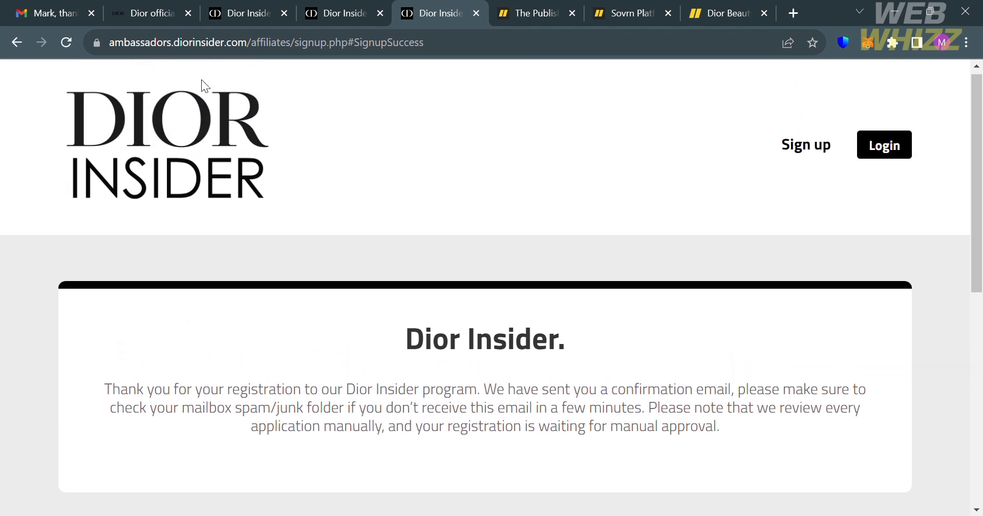
pyautogui.moveTo(354, 273)
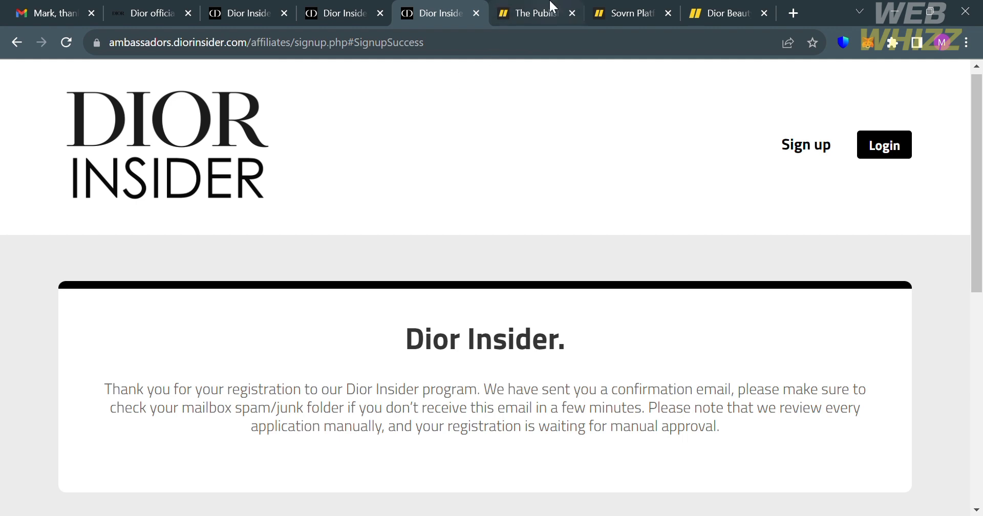
pyautogui.click(532, 13)
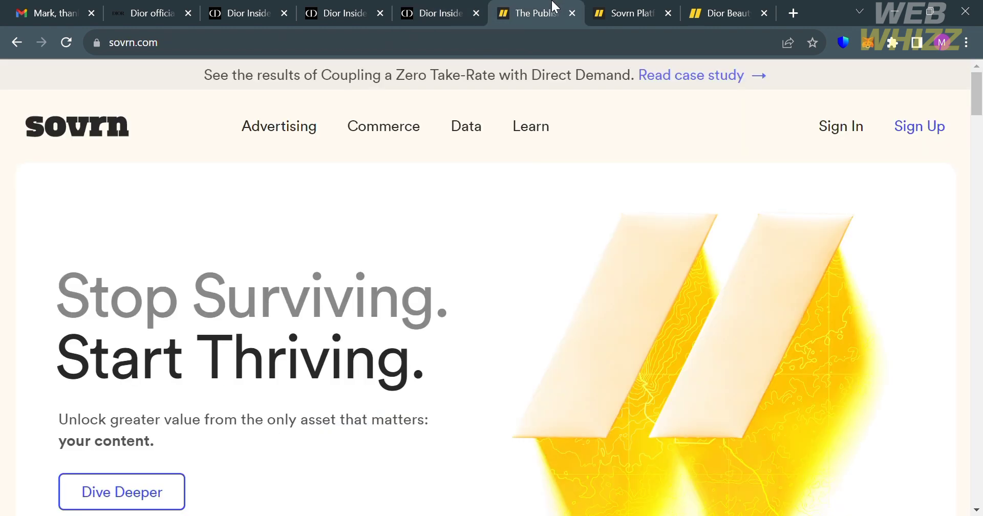
pyautogui.moveTo(395, 251)
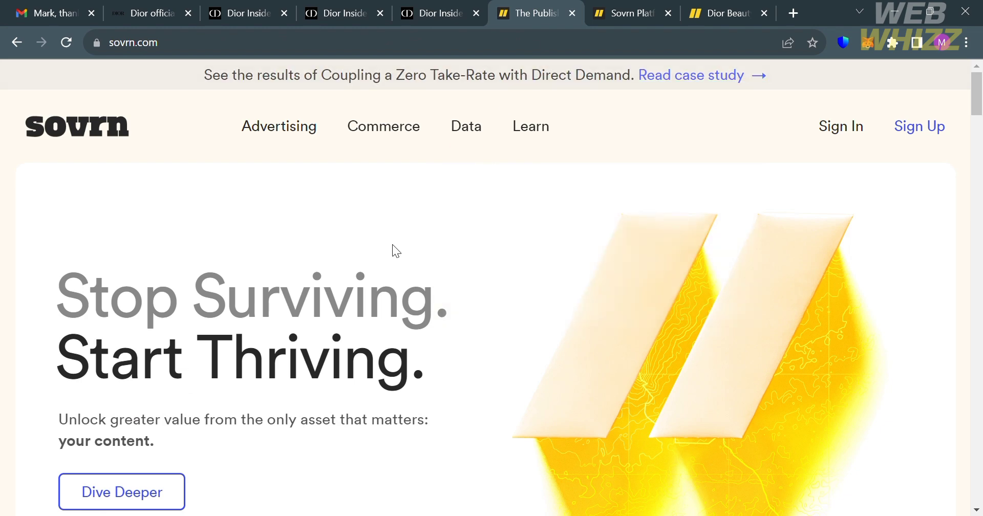
pyautogui.moveTo(227, 182)
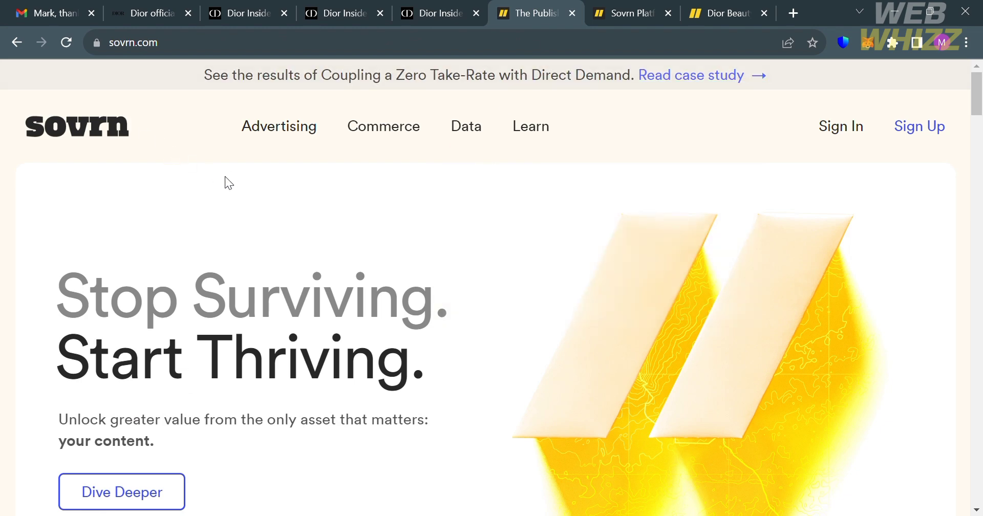
# Browse sovrn.com's products and certifications, then choose Sign Up.
pyautogui.scroll(-3)
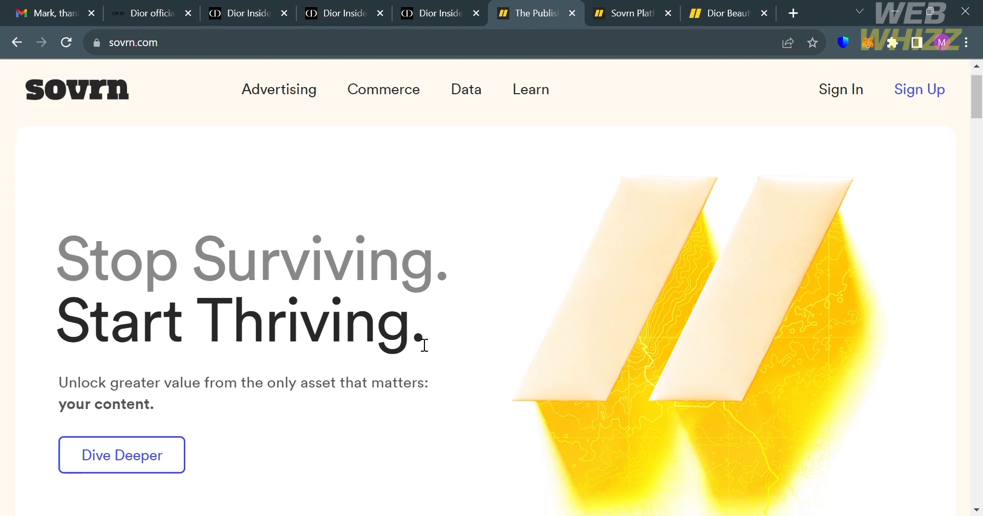
pyautogui.scroll(-3)
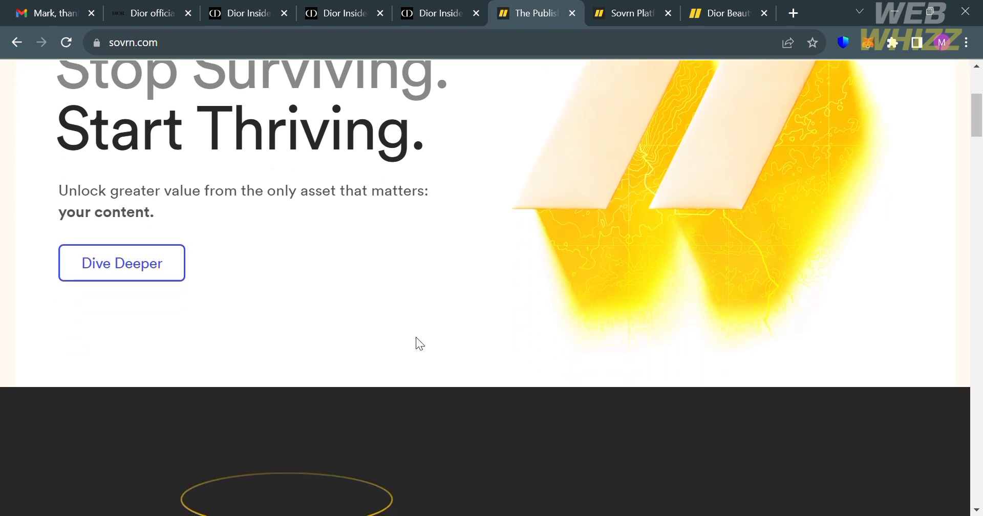
pyautogui.scroll(-3)
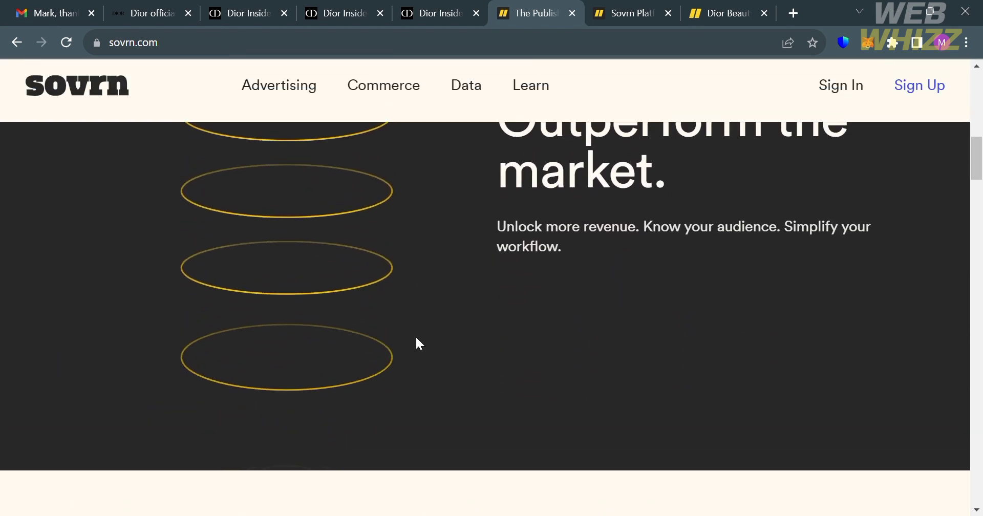
pyautogui.scroll(-3)
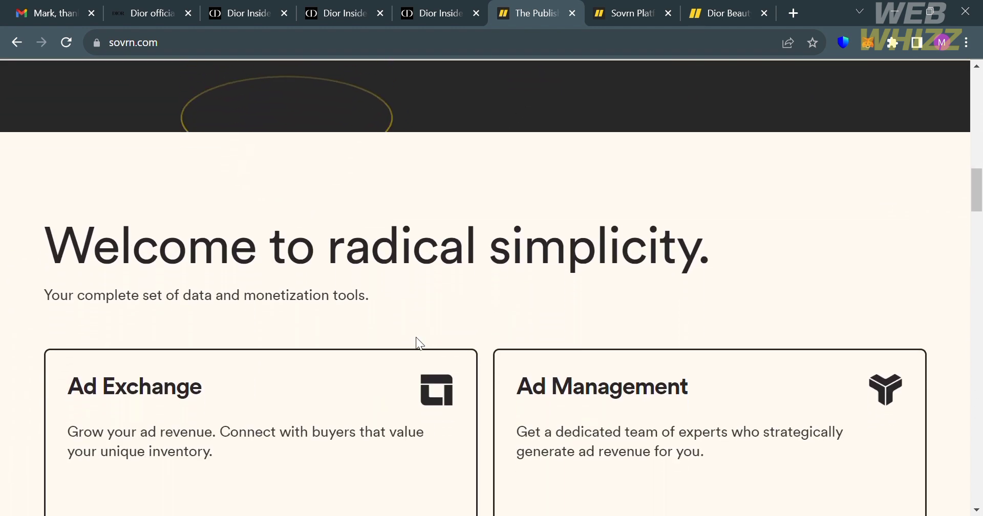
pyautogui.scroll(-3)
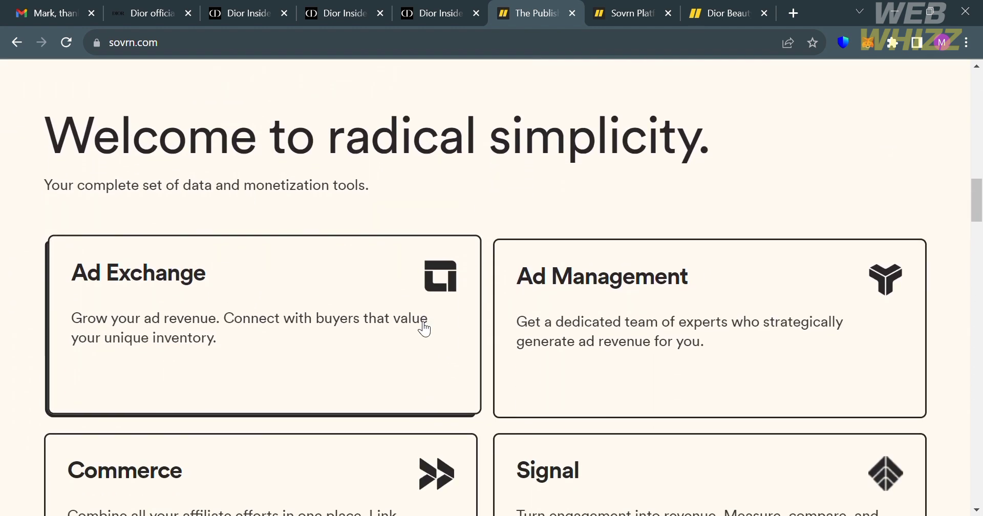
pyautogui.scroll(-3)
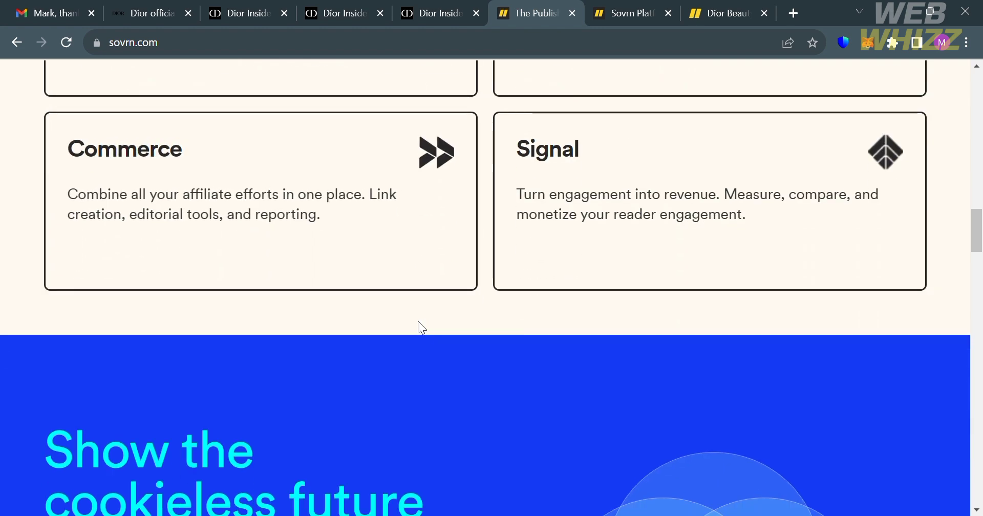
pyautogui.scroll(-3)
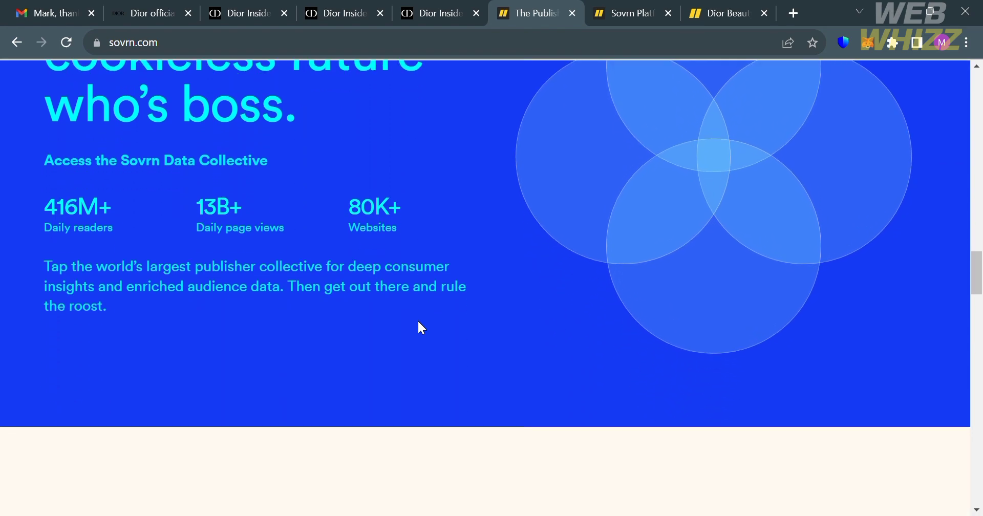
pyautogui.scroll(-3)
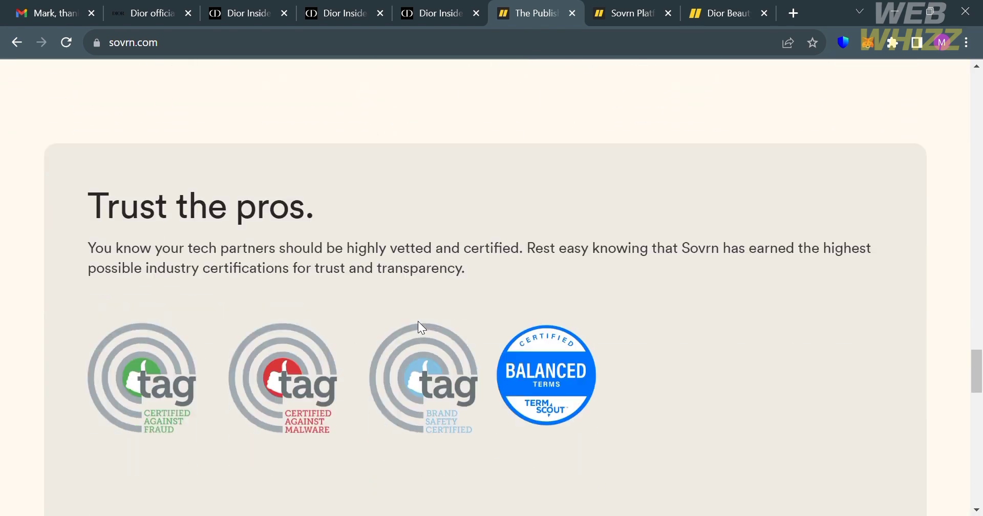
pyautogui.scroll(-3)
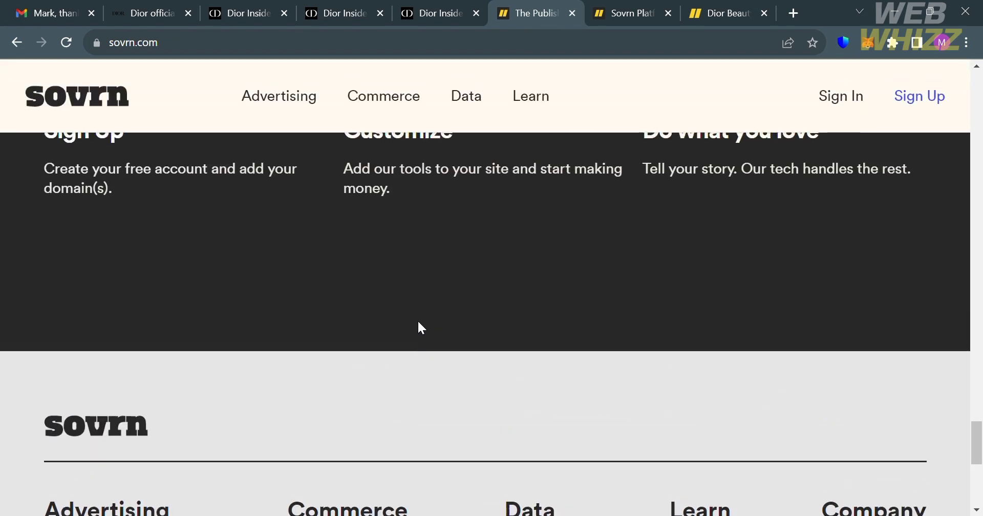
pyautogui.scroll(3)
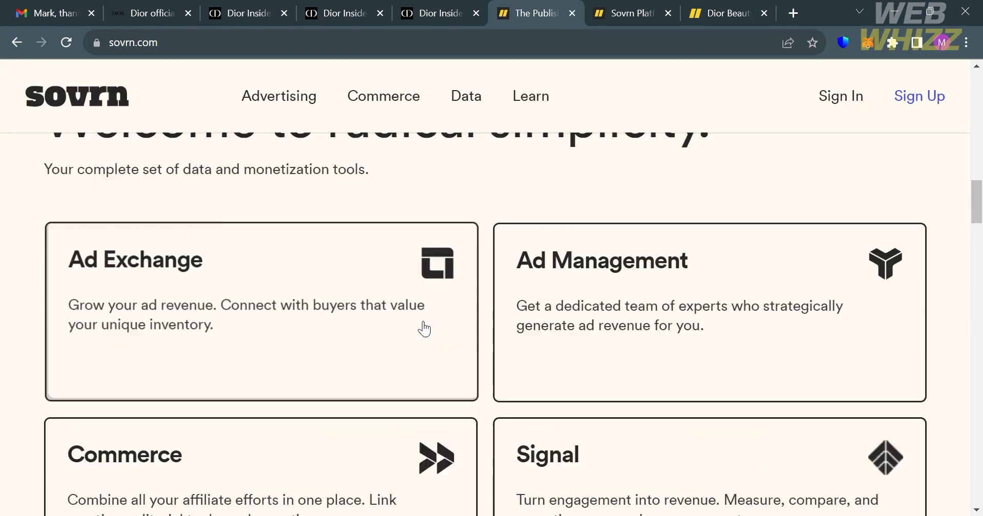
pyautogui.scroll(3)
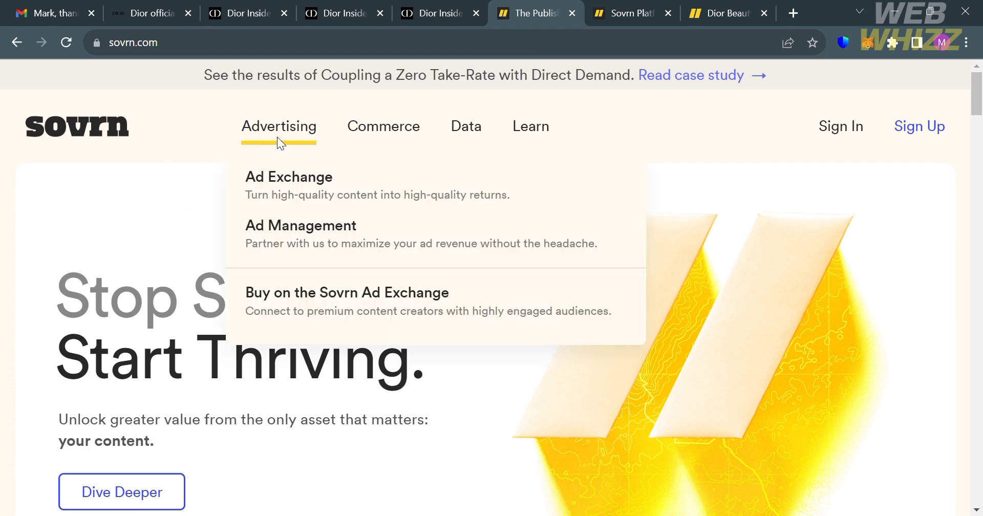
pyautogui.moveTo(531, 126)
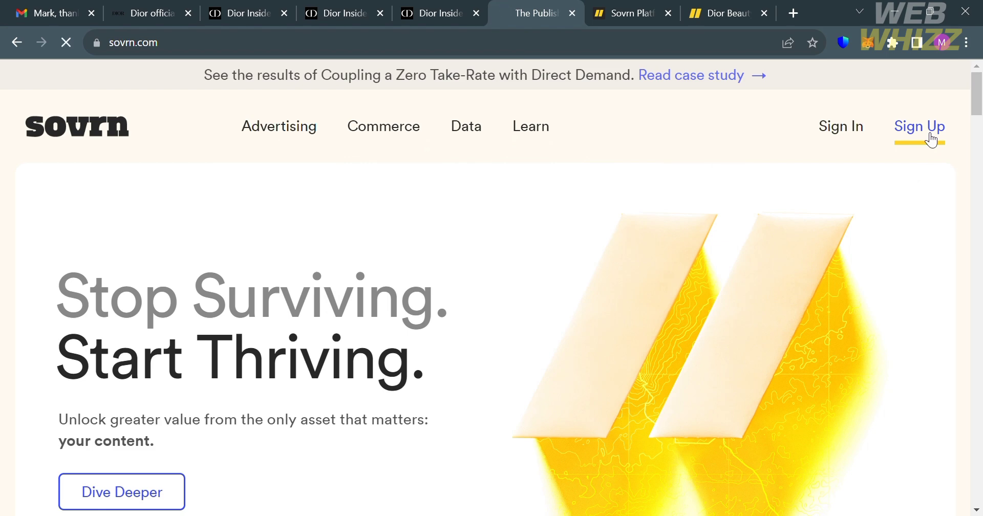
pyautogui.click(919, 126)
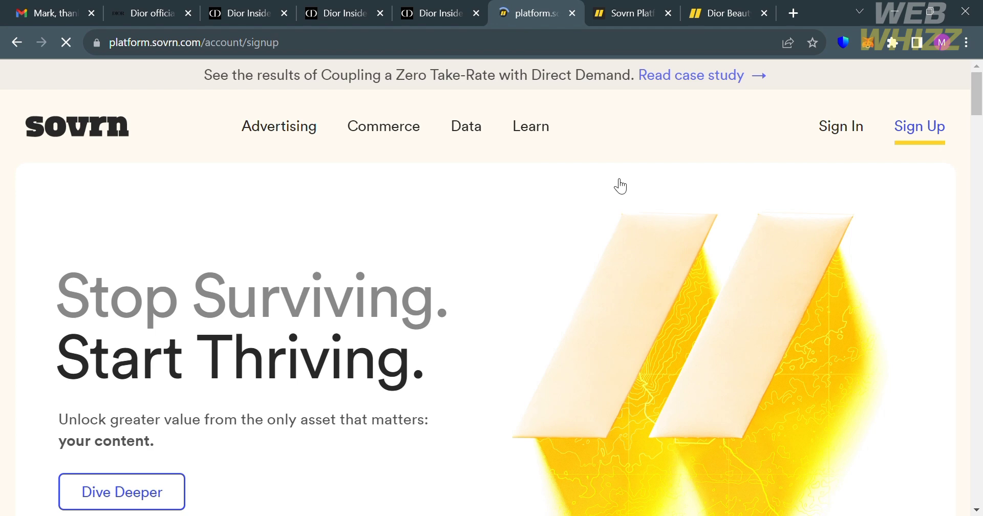
# Check the Create a free account page, then switch to the Sovrn Platform dashboard tab.
pyautogui.click(919, 126)
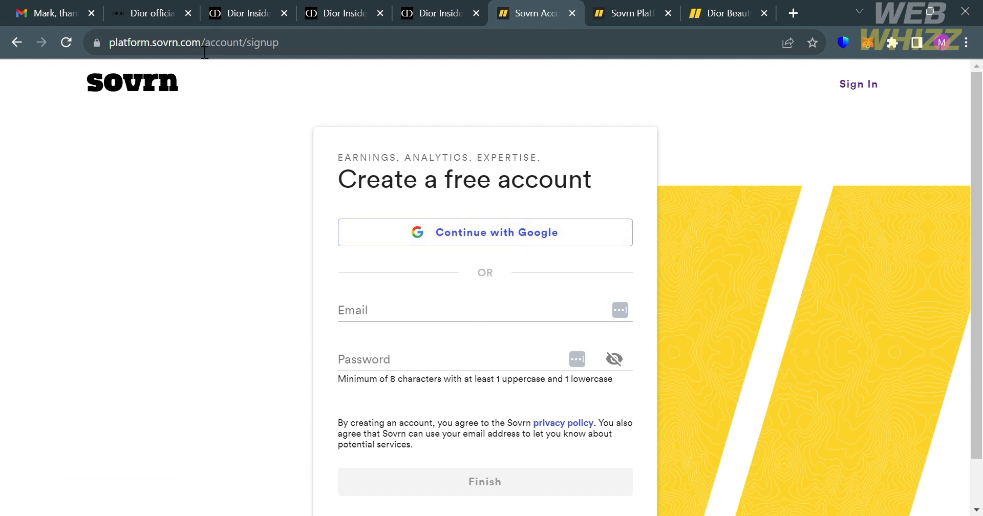
pyautogui.moveTo(685, 125)
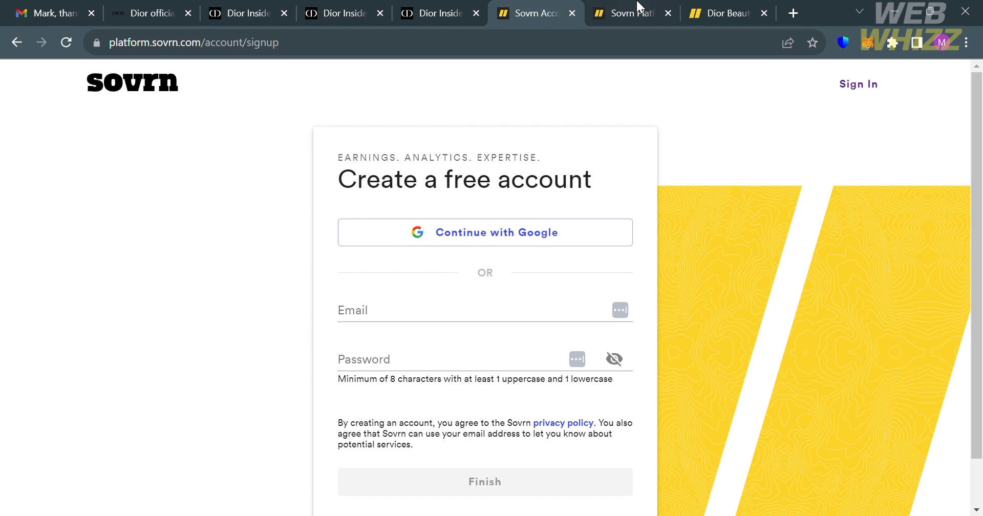
pyautogui.click(627, 12)
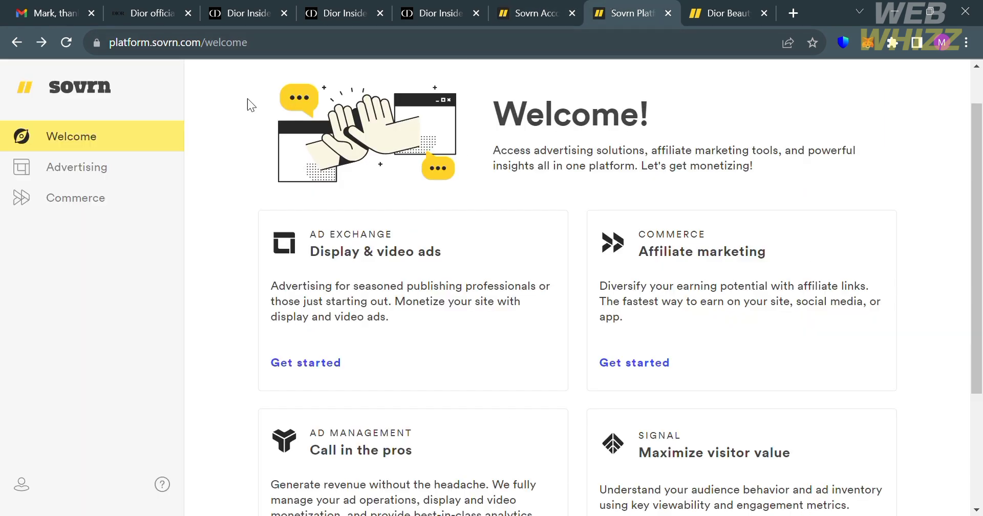
pyautogui.moveTo(112, 168)
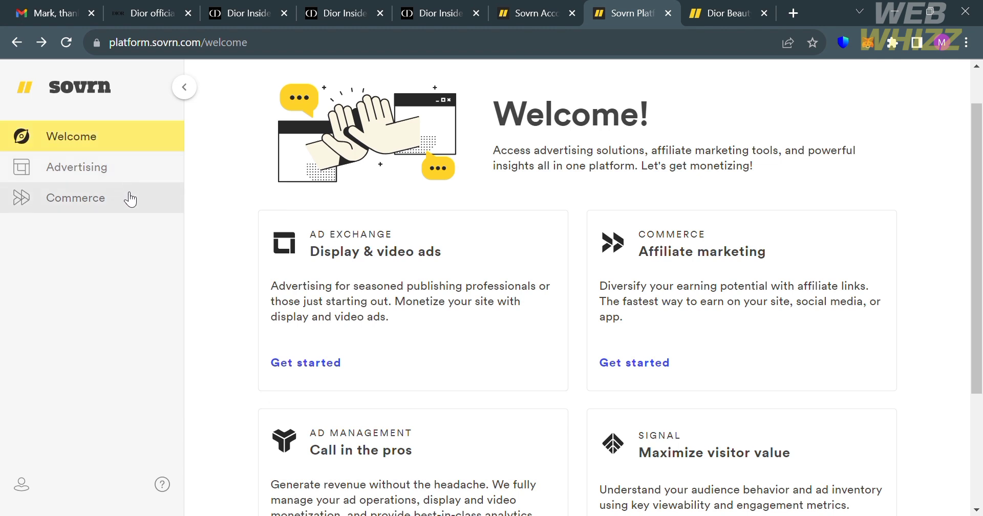
pyautogui.moveTo(299, 420)
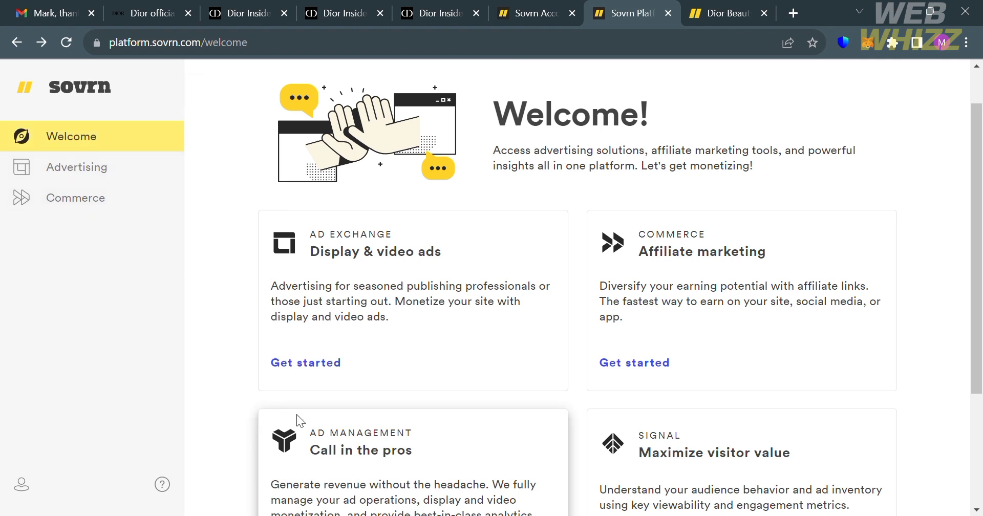
pyautogui.moveTo(422, 327)
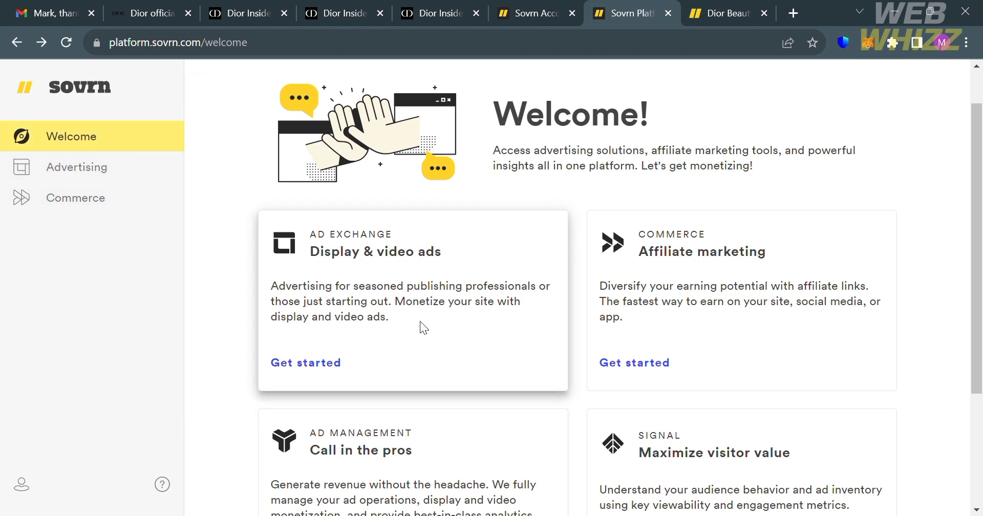
pyautogui.scroll(-3)
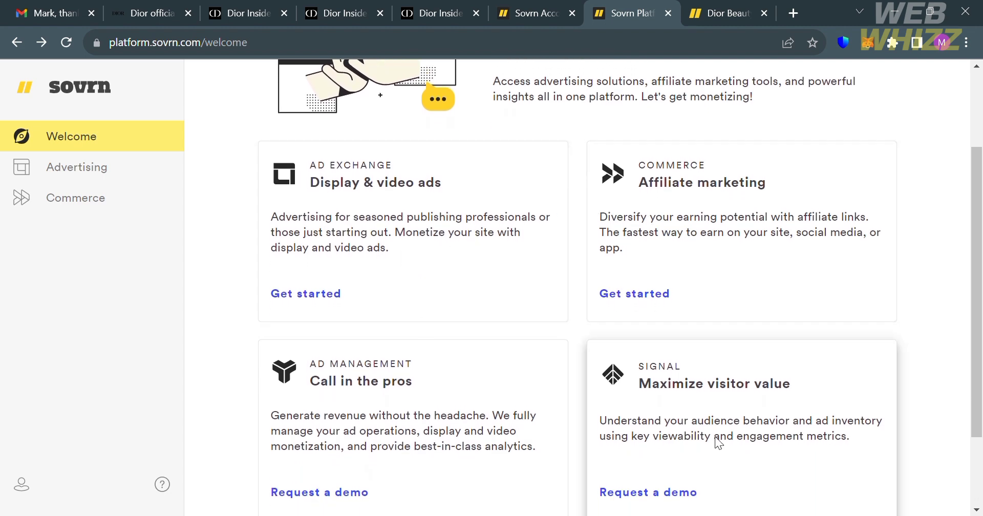
pyautogui.scroll(3)
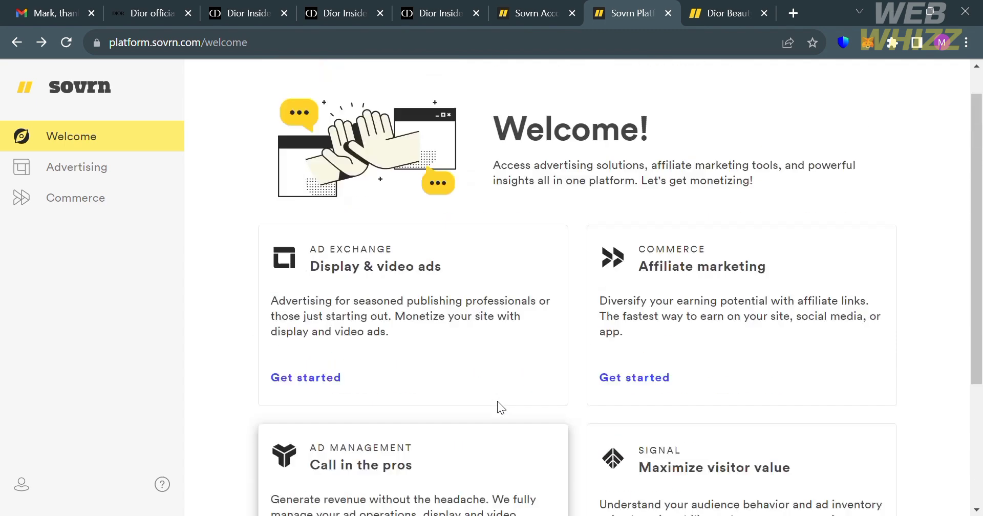
pyautogui.scroll(-3)
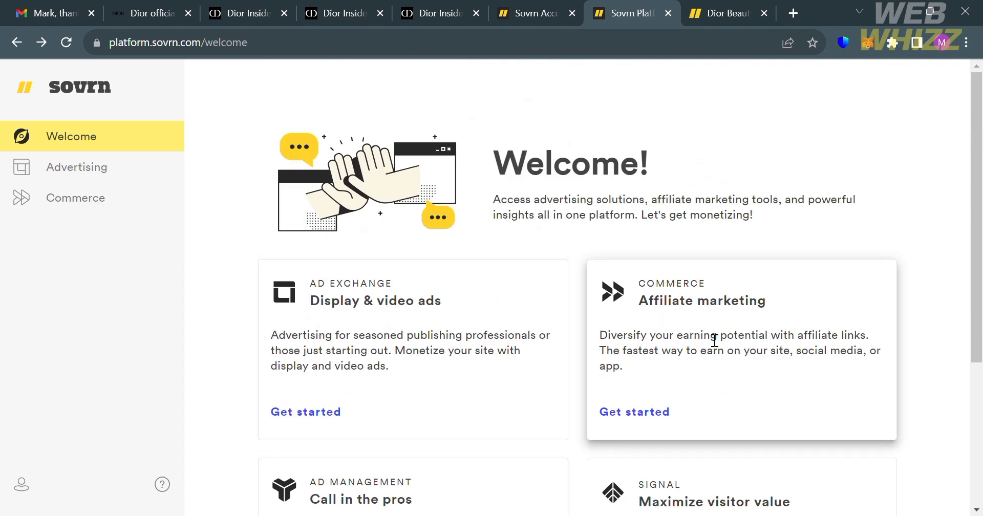
pyautogui.moveTo(717, 387)
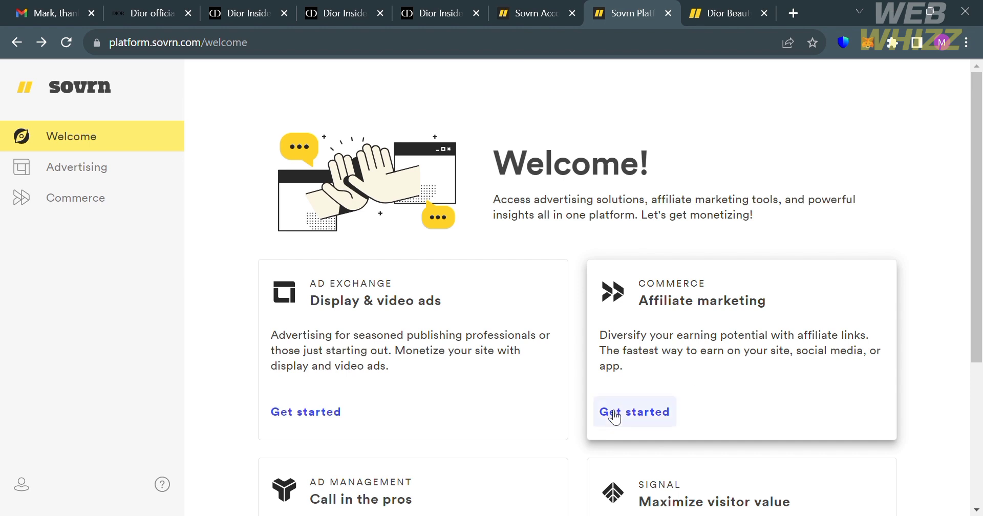
# Get started on the Commerce Affiliate marketing card.
pyautogui.click(634, 412)
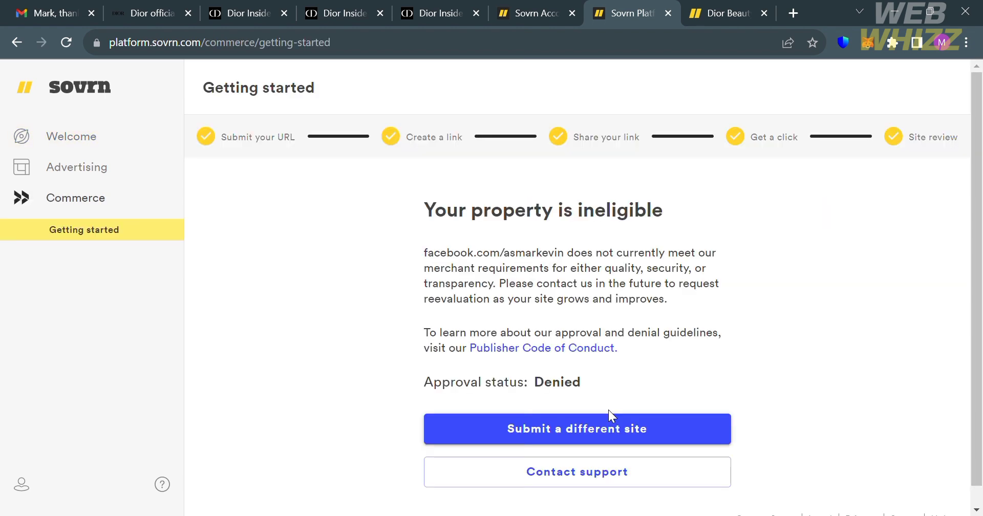
pyautogui.moveTo(314, 162)
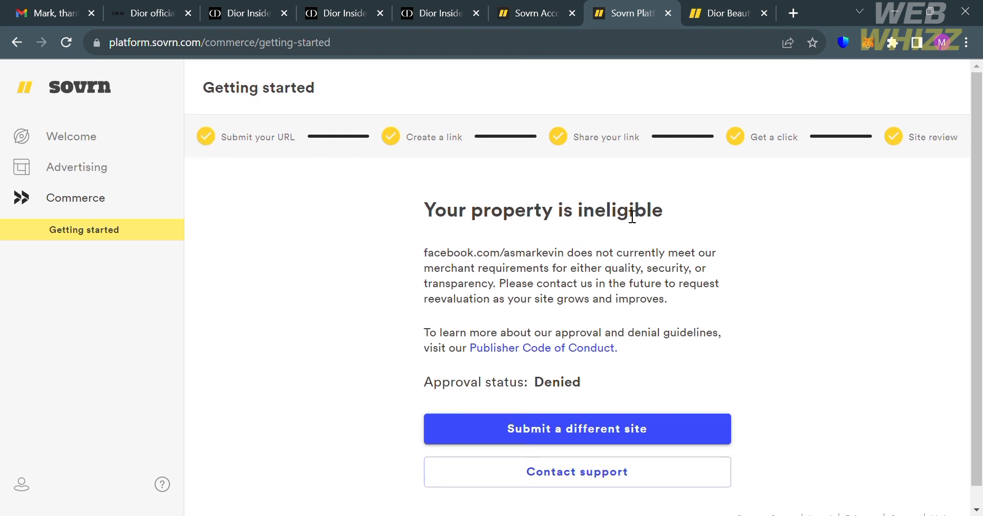
pyautogui.moveTo(456, 149)
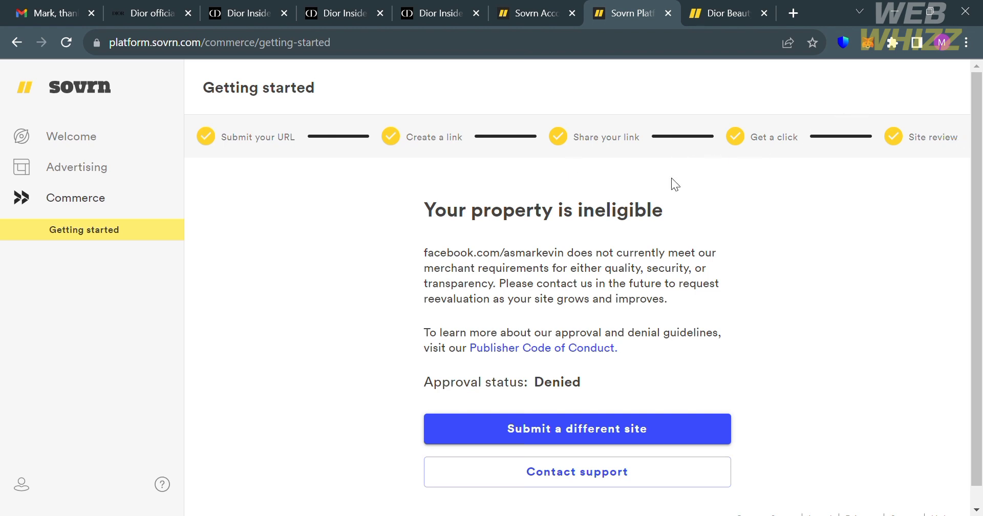
pyautogui.moveTo(246, 161)
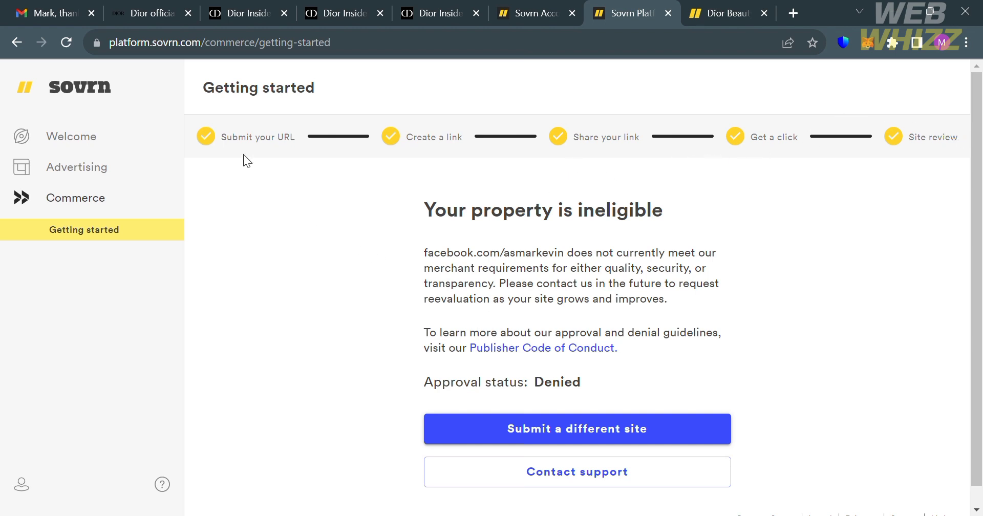
pyautogui.moveTo(213, 140)
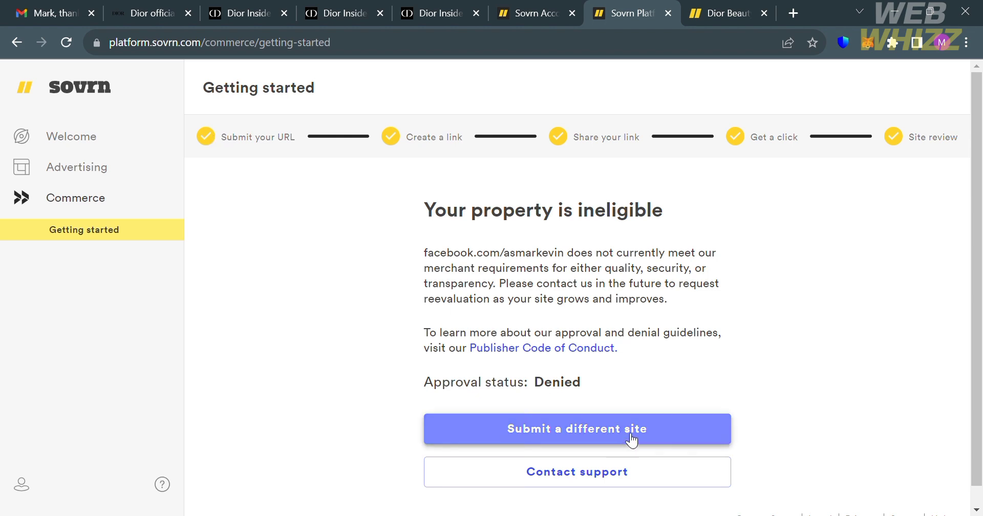
pyautogui.moveTo(655, 436)
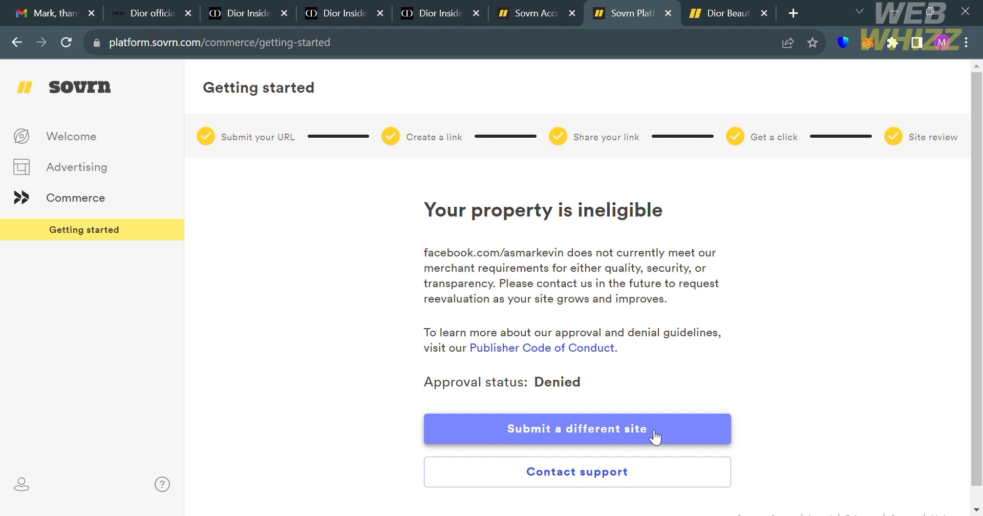
pyautogui.click(576, 429)
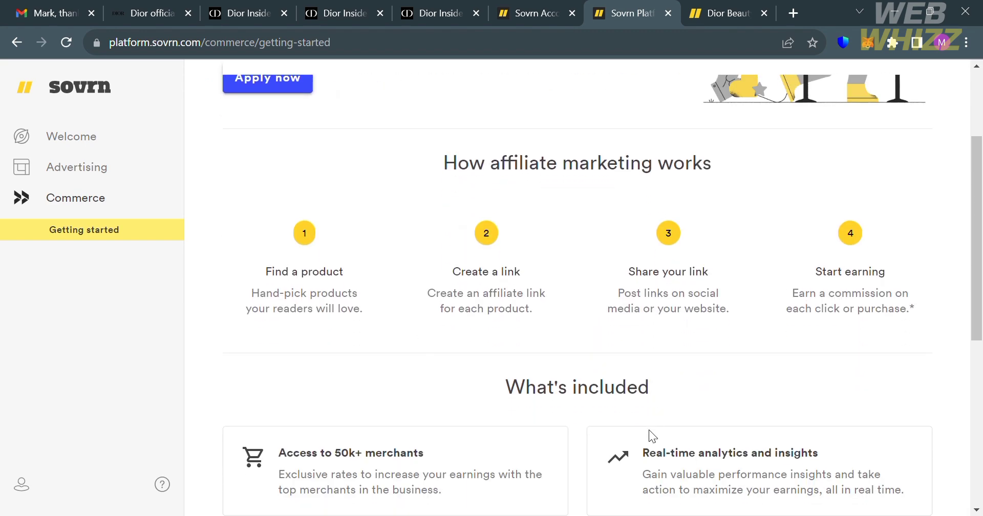
pyautogui.scroll(3)
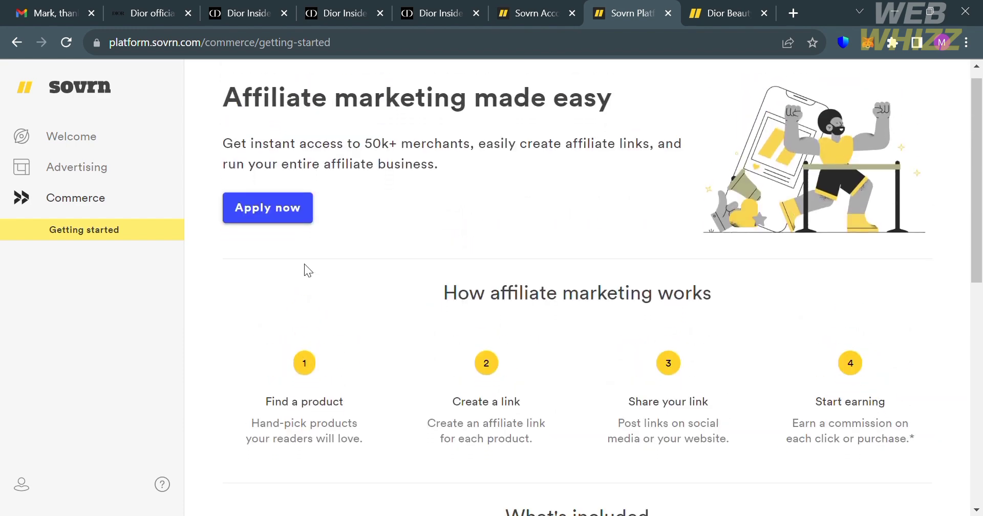
pyautogui.scroll(-3)
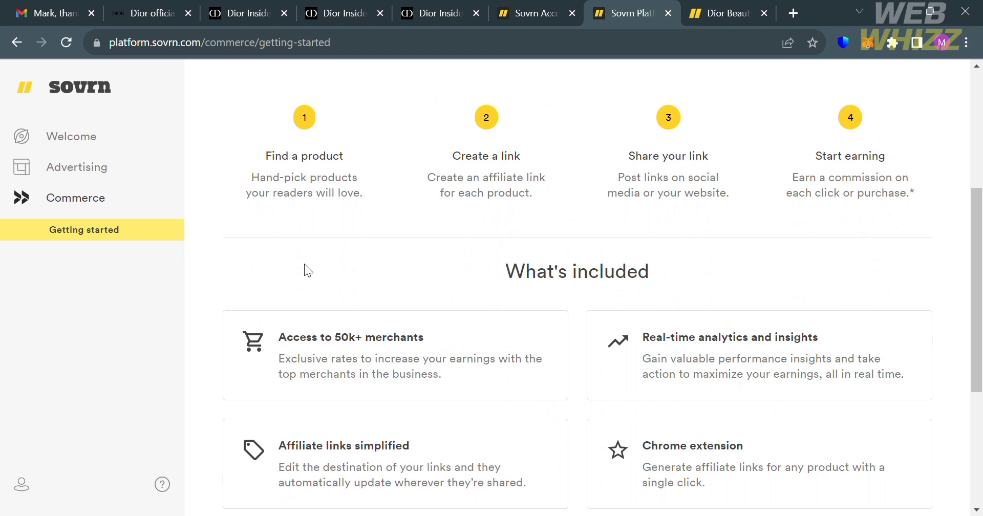
pyautogui.scroll(-3)
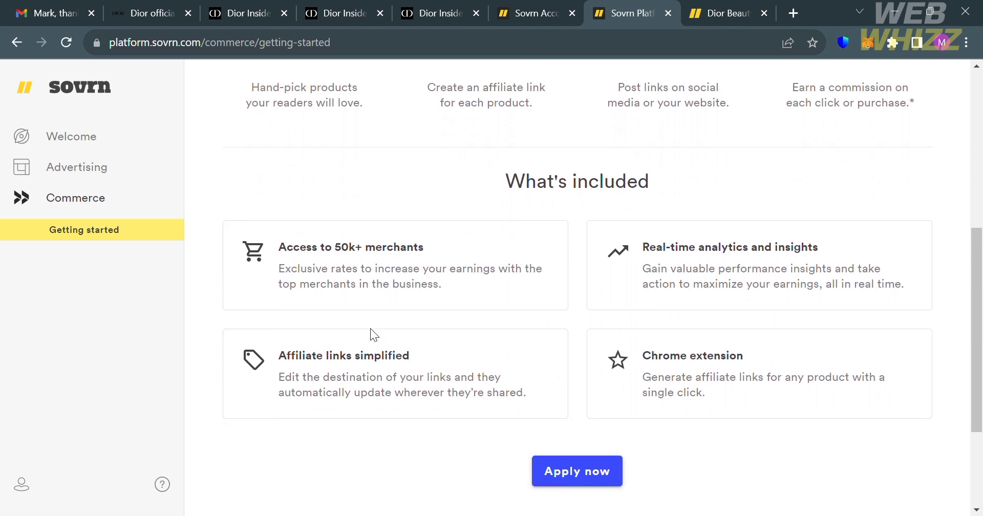
pyautogui.scroll(-3)
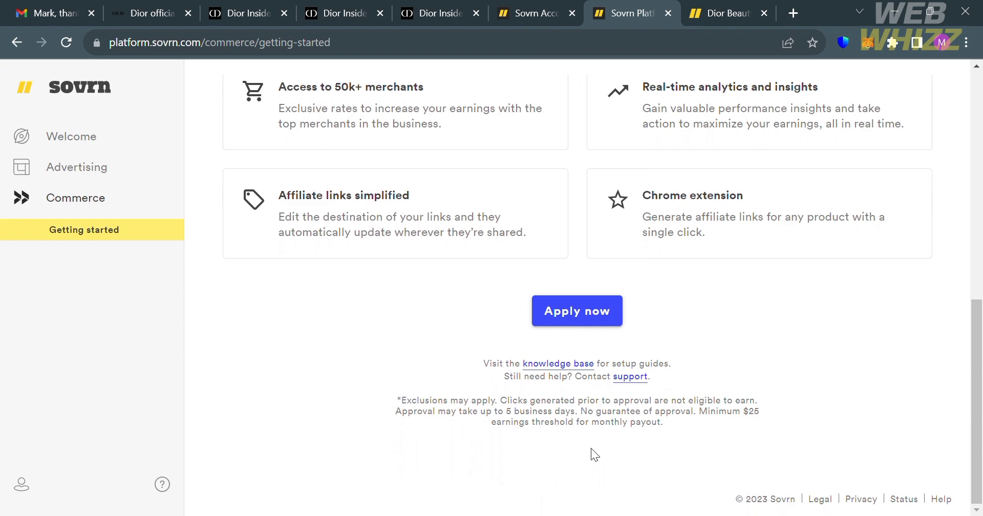
pyautogui.scroll(3)
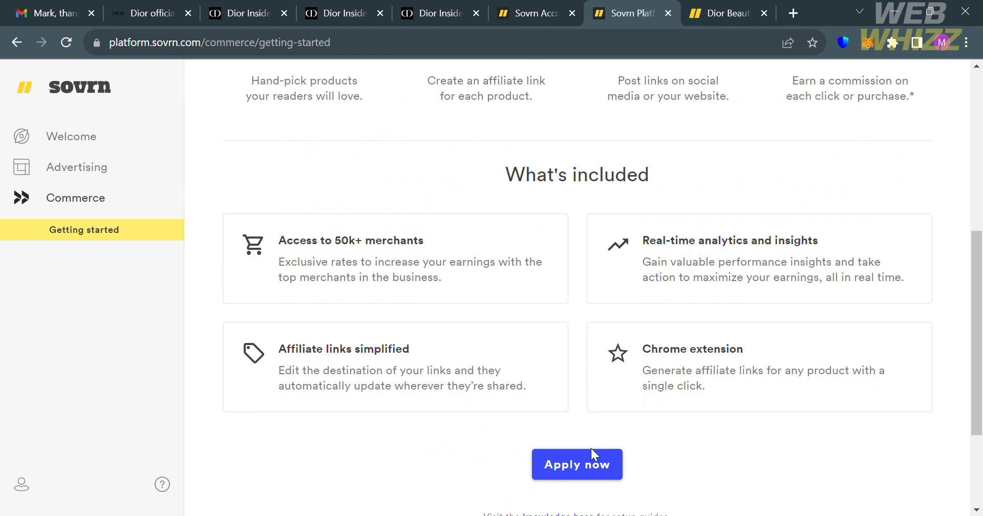
pyautogui.scroll(3)
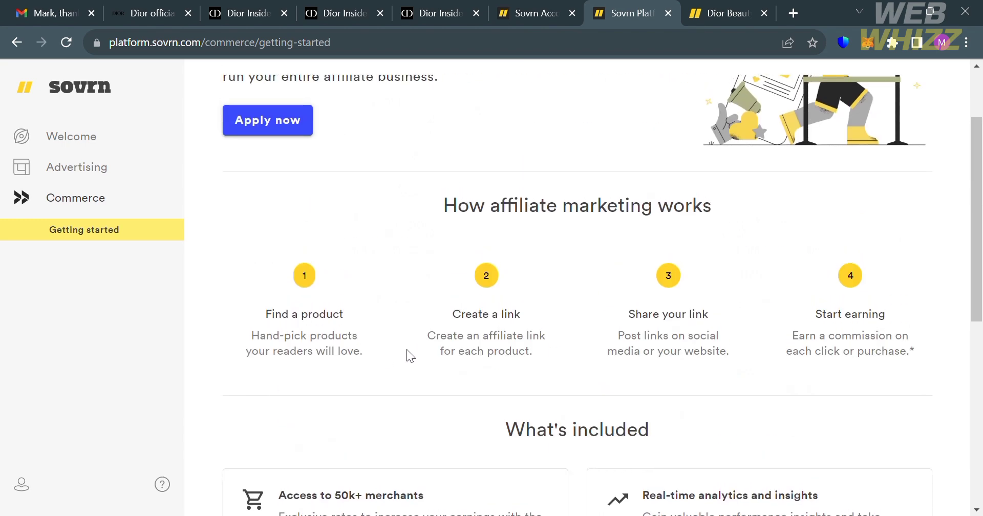
pyautogui.scroll(-3)
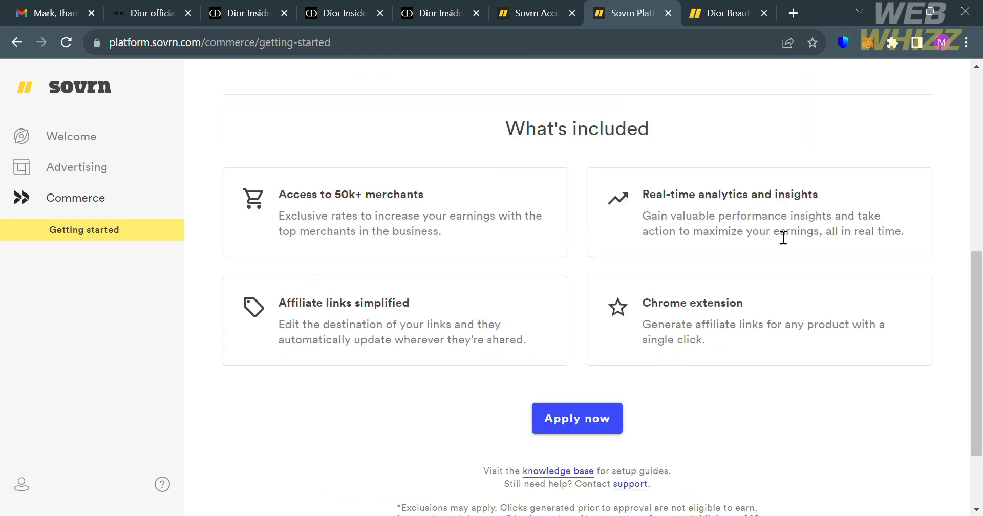
# Preview the Commerce application's where-do-you-post question, then view the Dior Beauty program page.
pyautogui.click(575, 419)
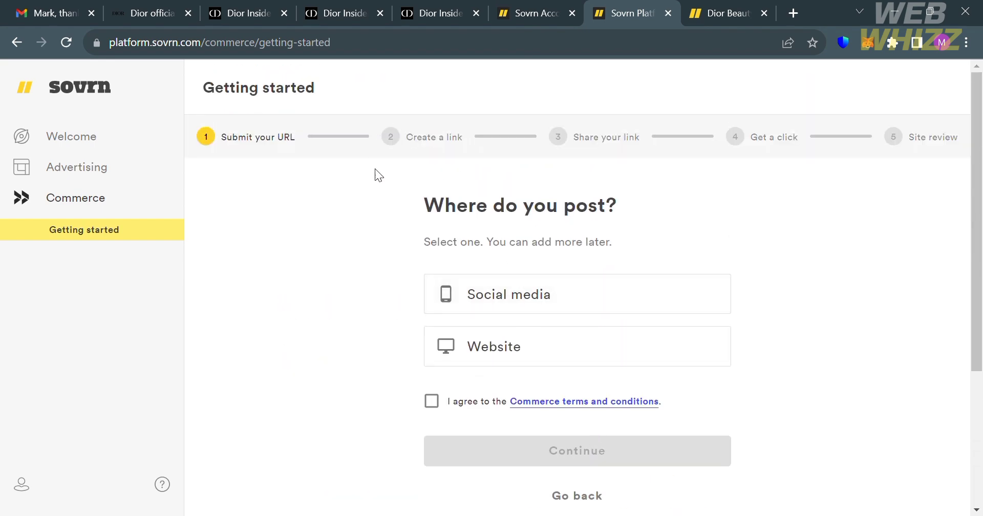
pyautogui.moveTo(524, 350)
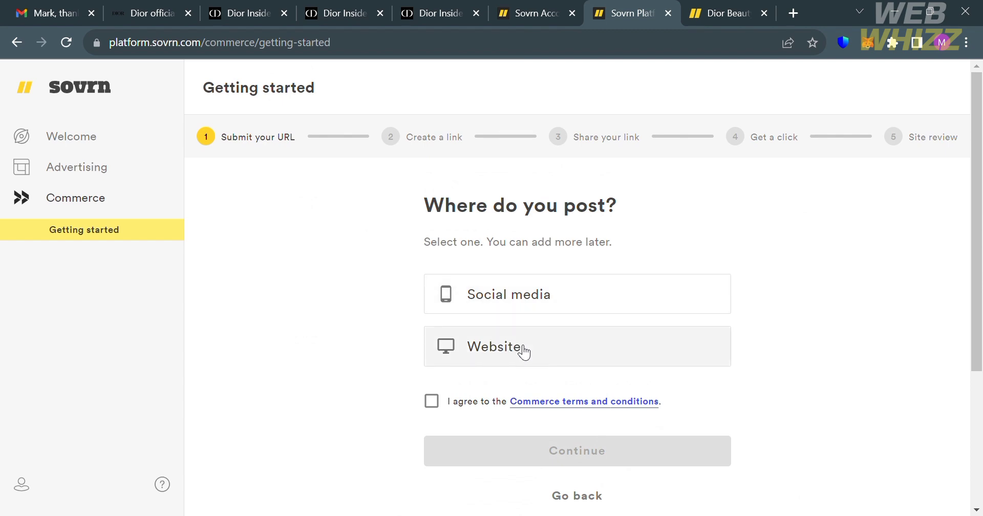
pyautogui.moveTo(542, 310)
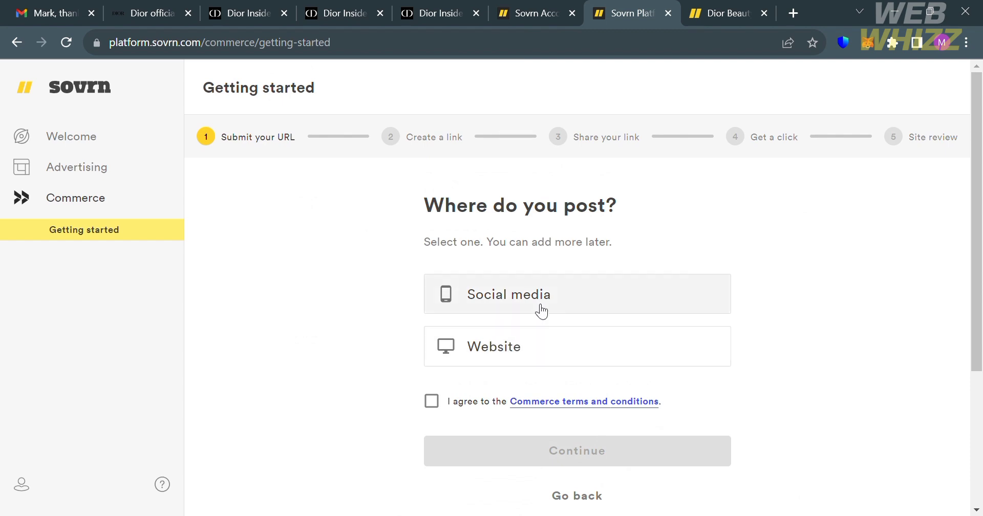
pyautogui.moveTo(577, 305)
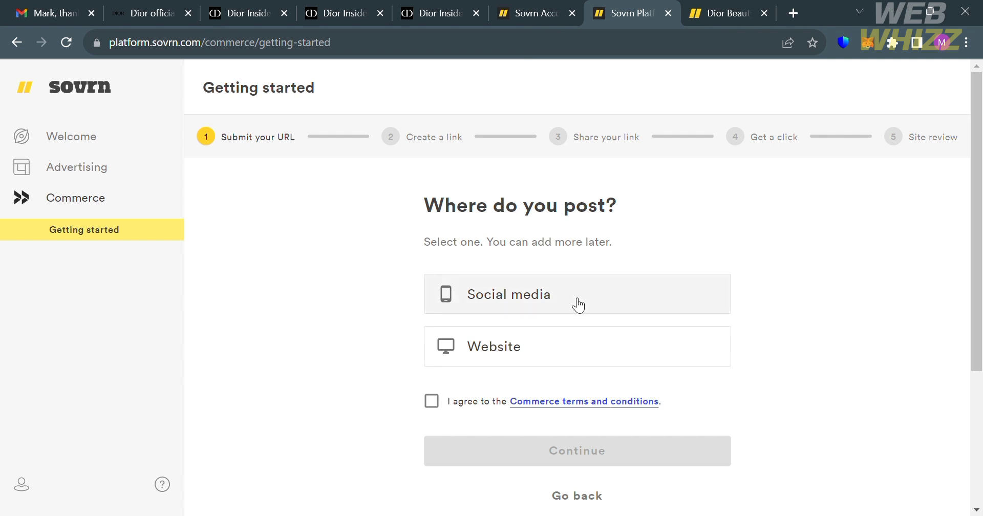
pyautogui.moveTo(396, 143)
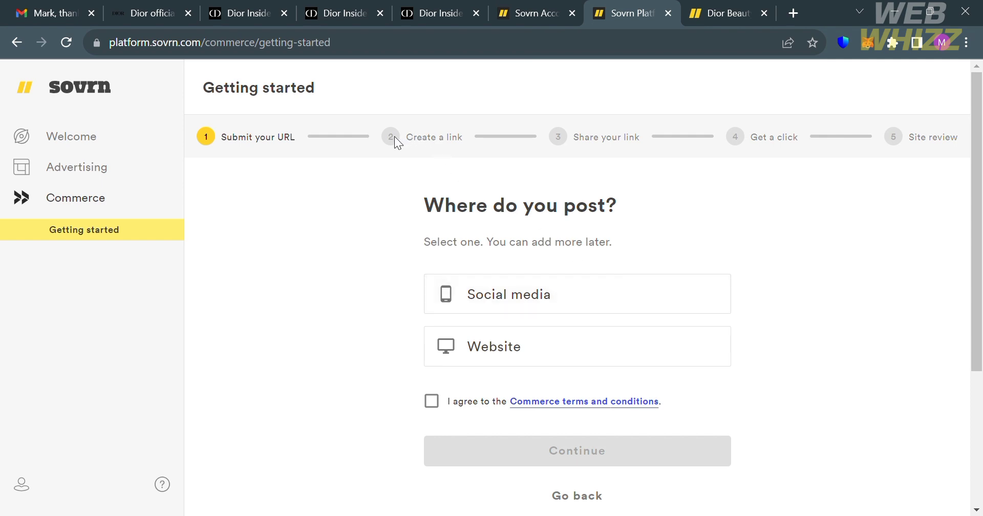
pyautogui.moveTo(933, 162)
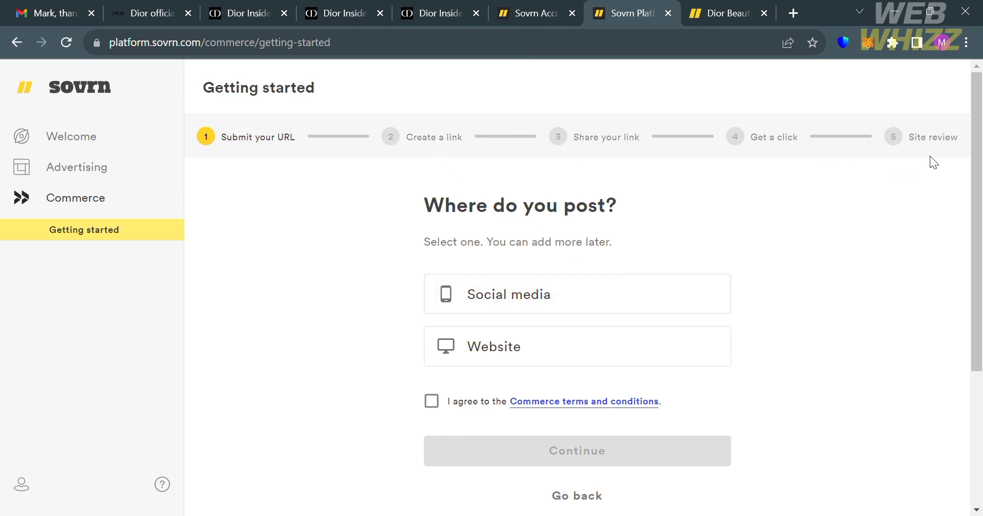
pyautogui.moveTo(492, 379)
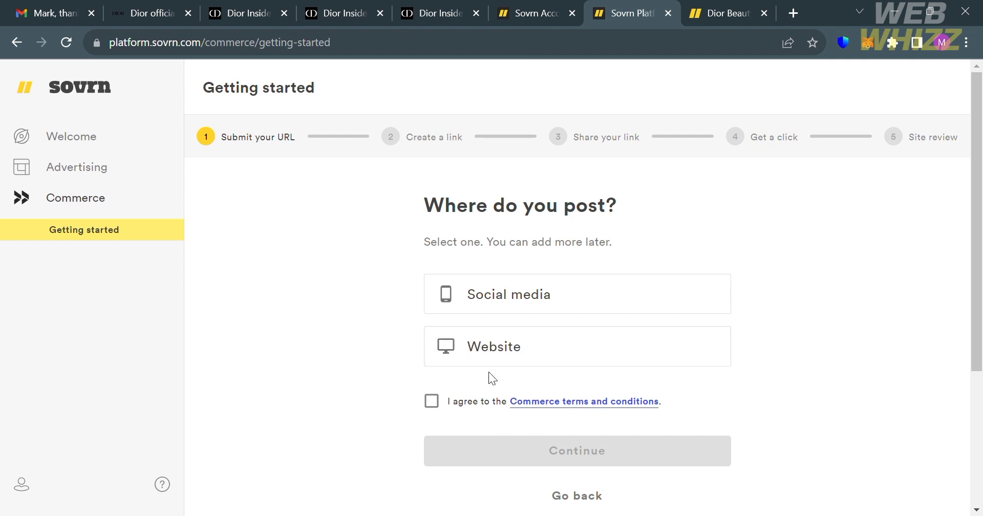
pyautogui.moveTo(351, 158)
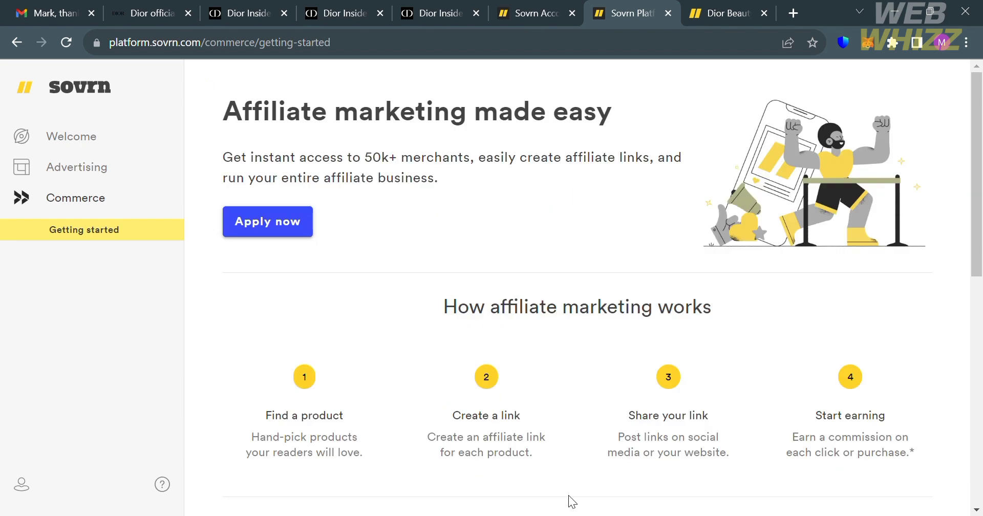
pyautogui.click(724, 12)
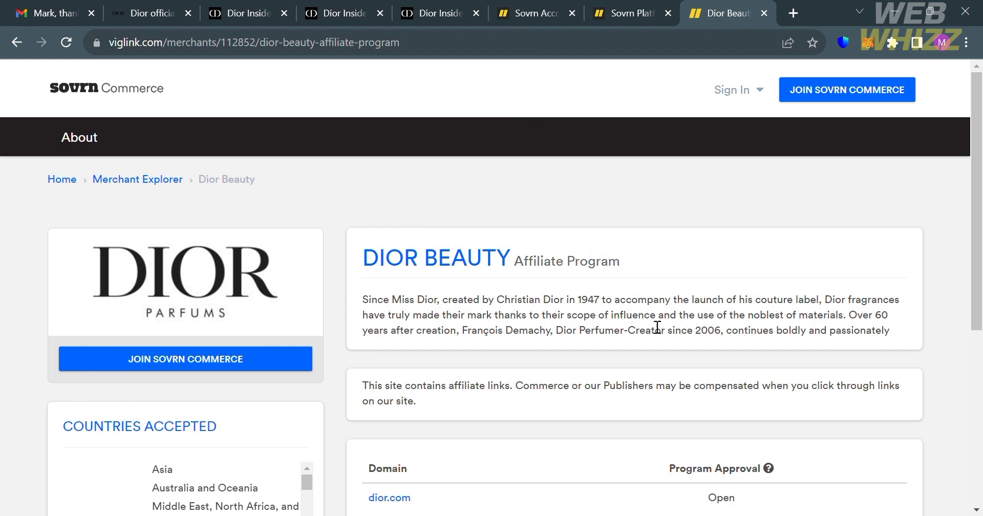
# Scroll through Dior Beauty's Countries Accepted list and approval status, then back to the top.
pyautogui.scroll(-3)
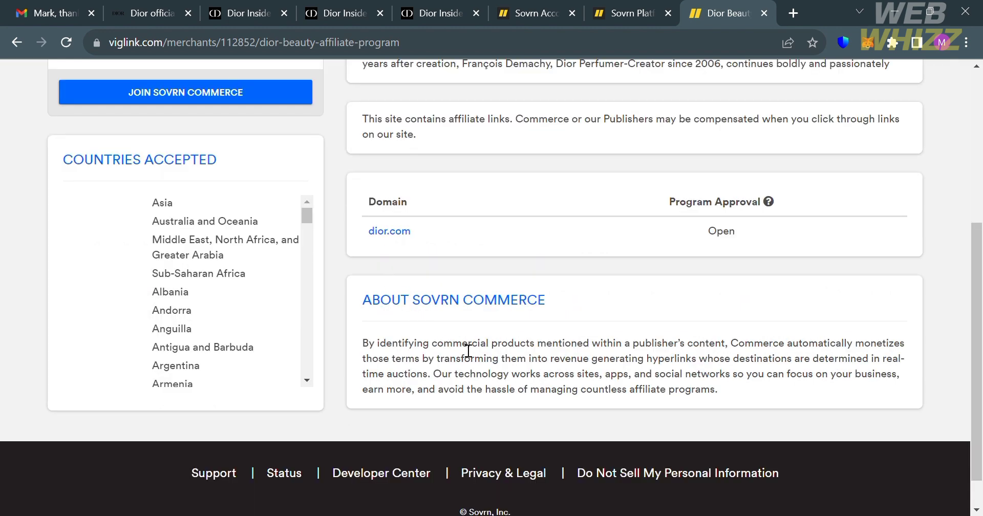
pyautogui.moveTo(495, 359)
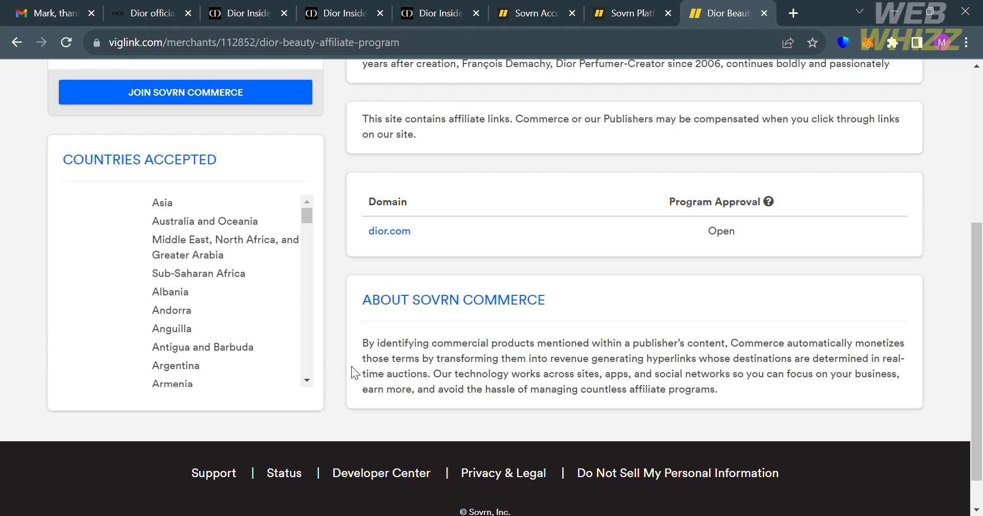
pyautogui.scroll(-3)
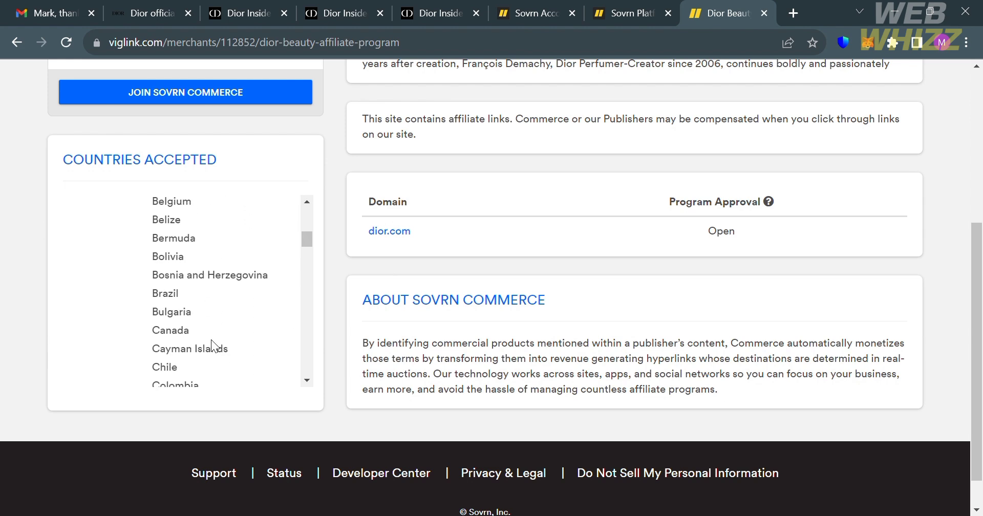
pyautogui.scroll(-3)
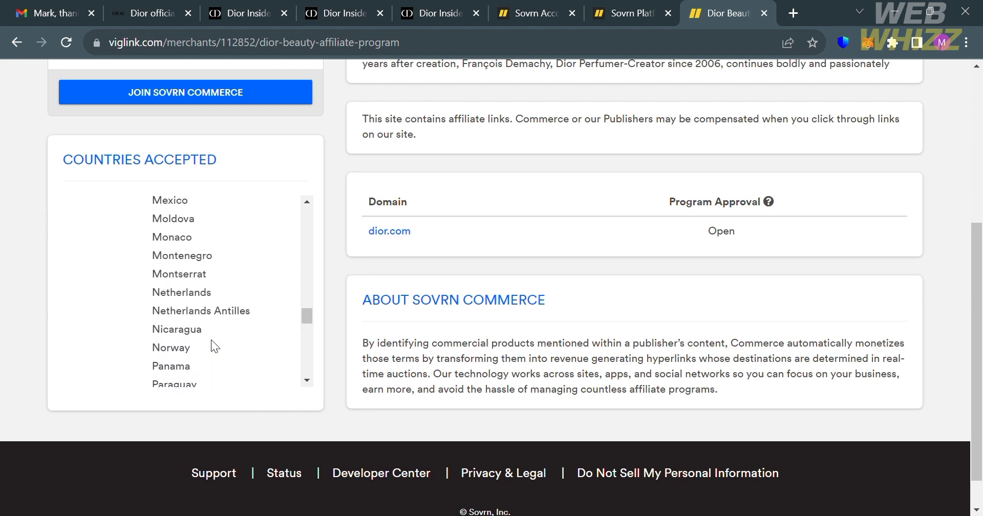
pyautogui.scroll(3)
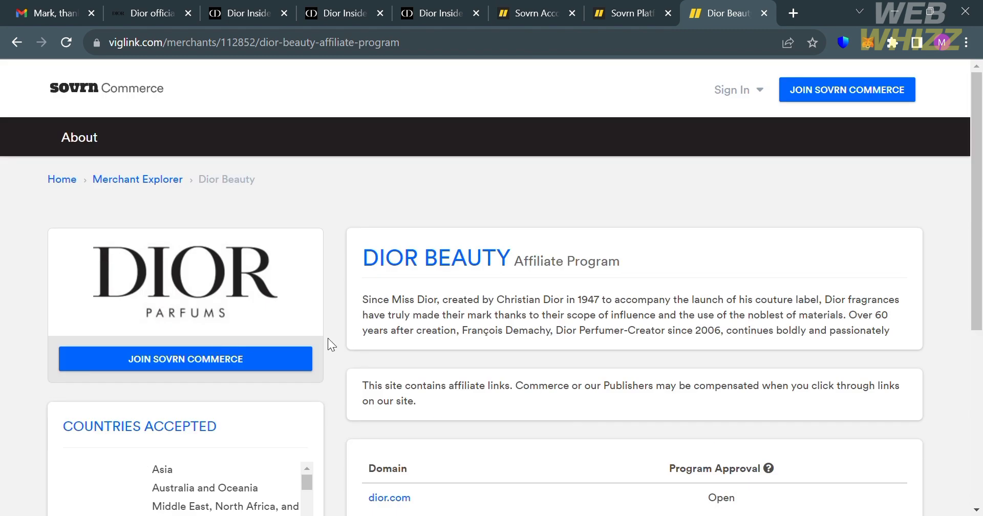
pyautogui.moveTo(816, 393)
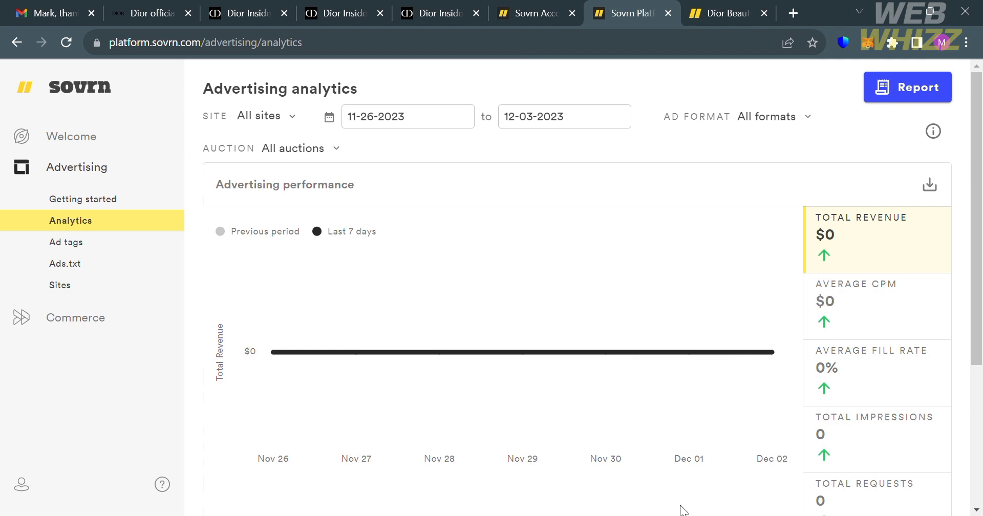
# Scroll the zero-revenue Advertising analytics dashboard, then go back to the Dior Beauty page.
pyautogui.scroll(-3)
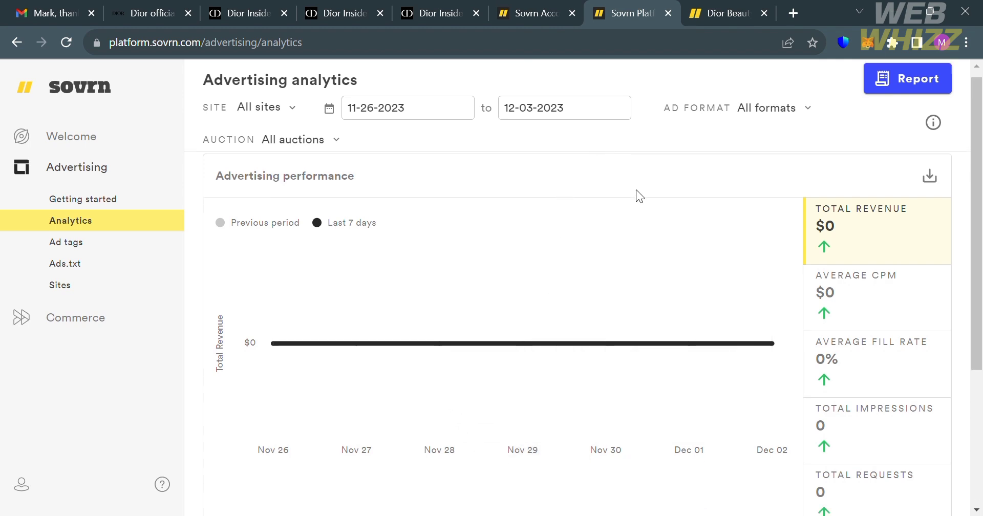
pyautogui.scroll(-3)
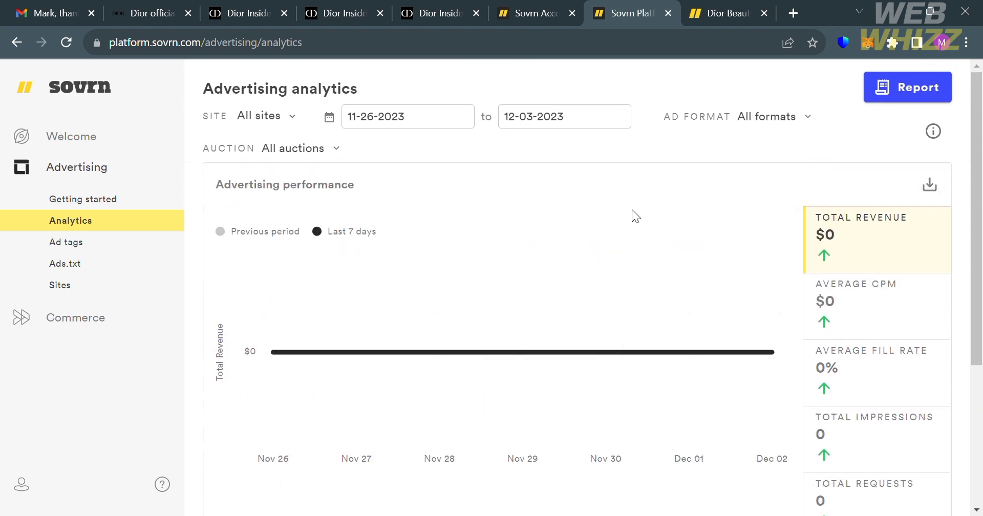
pyautogui.click(721, 12)
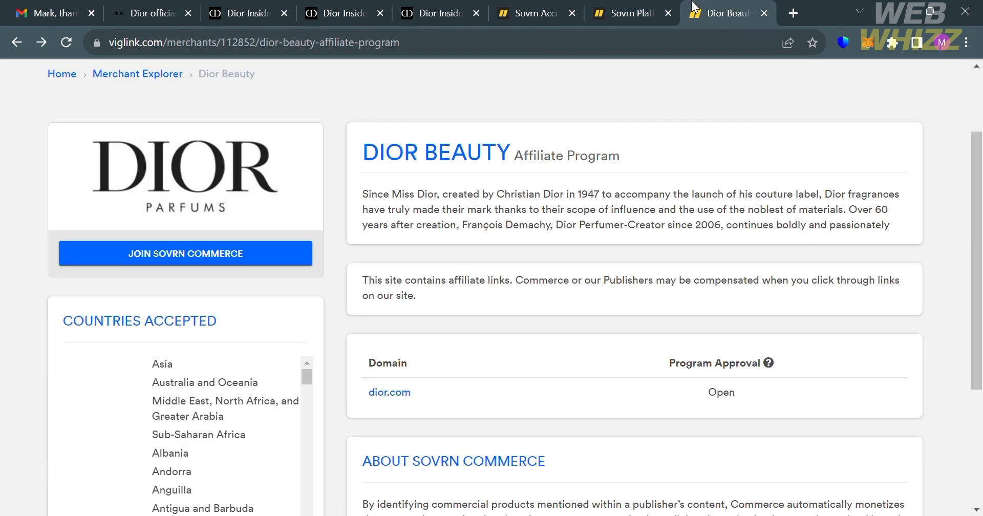
pyautogui.moveTo(700, 334)
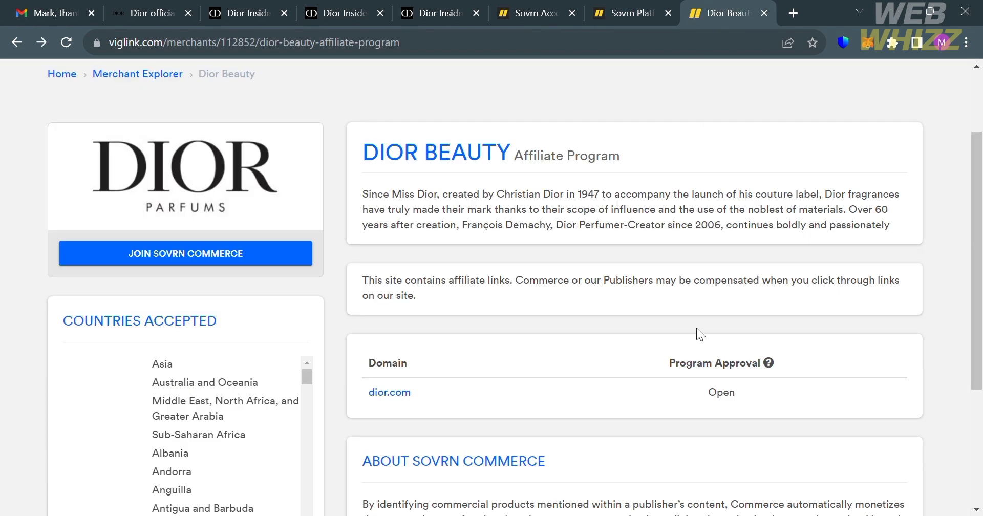
pyautogui.moveTo(910, 83)
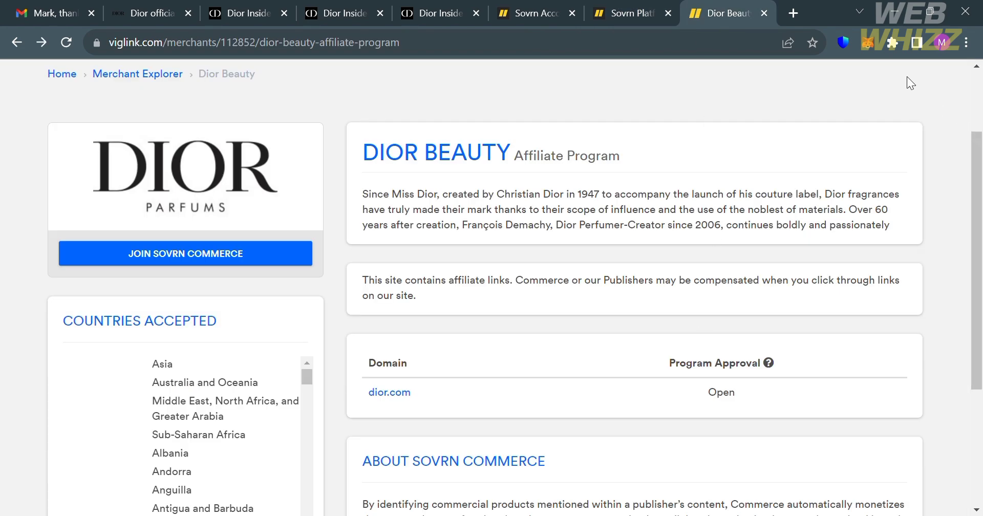